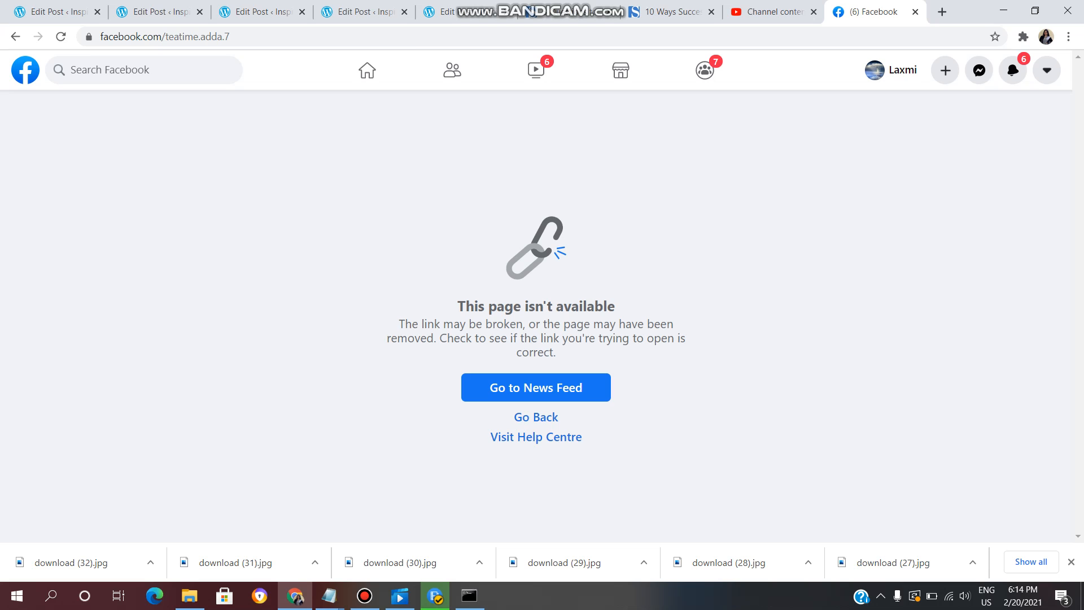
# Go to the Facebook news feed and show the pages you manage.
pyautogui.click(536, 387)
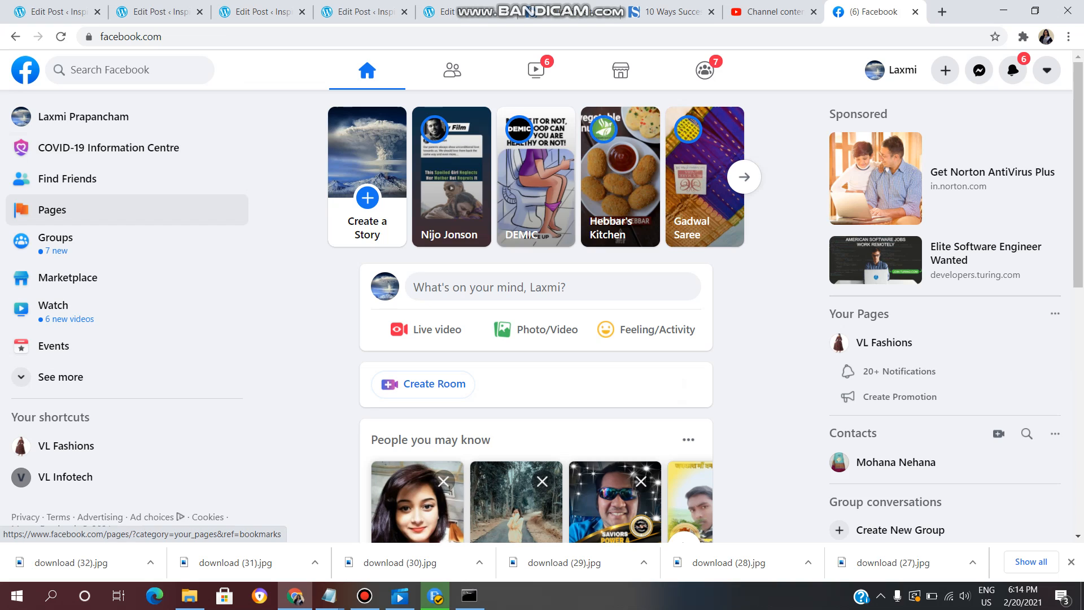
pyautogui.click(52, 210)
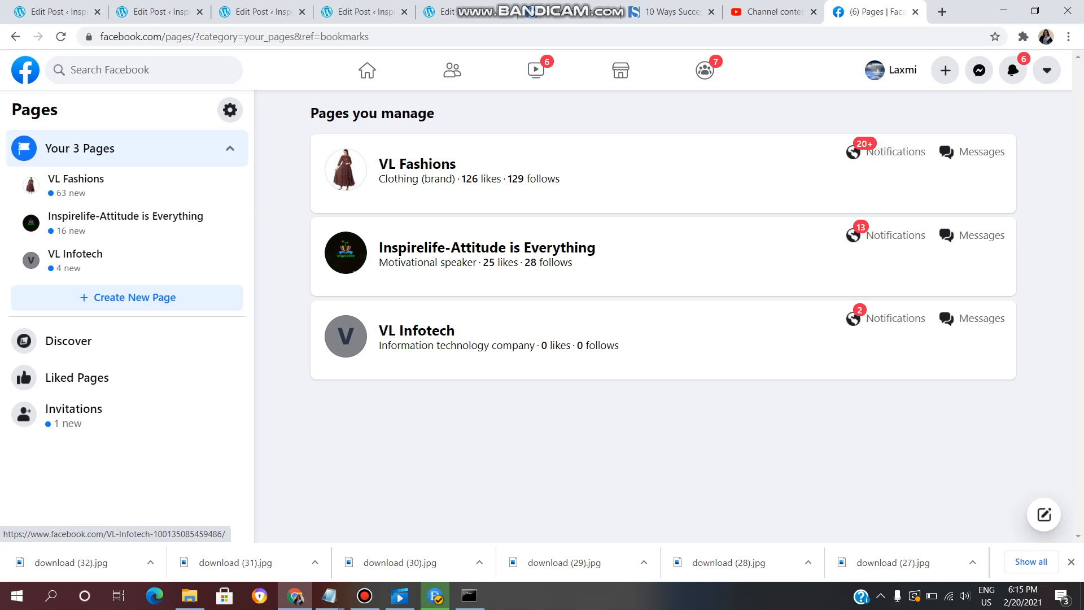
# Switch to managing the VL Infotech page and look over its timeline.
pyautogui.click(417, 330)
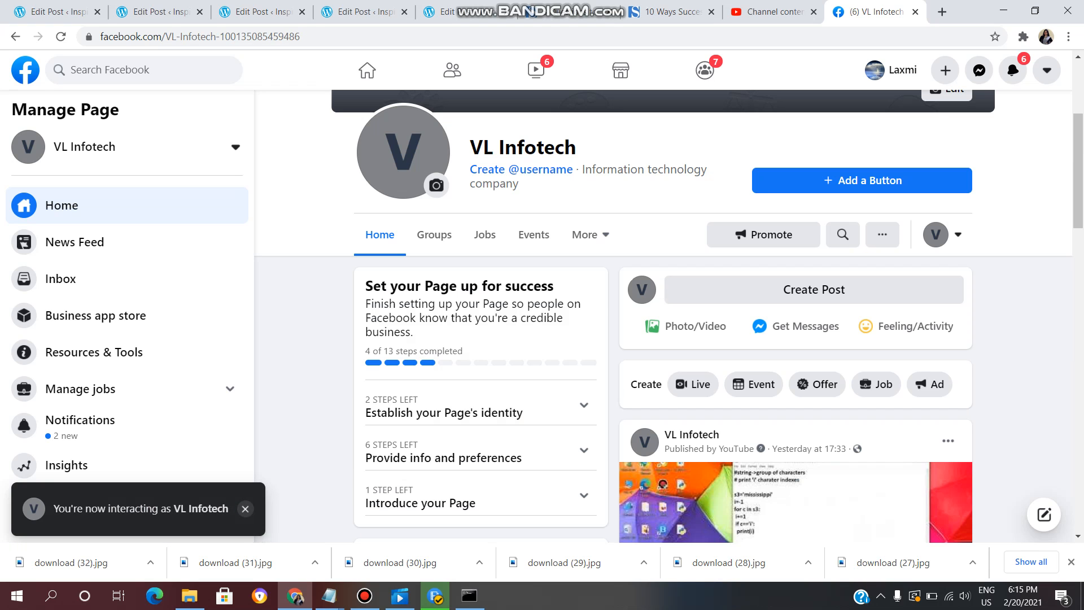
pyautogui.click(245, 509)
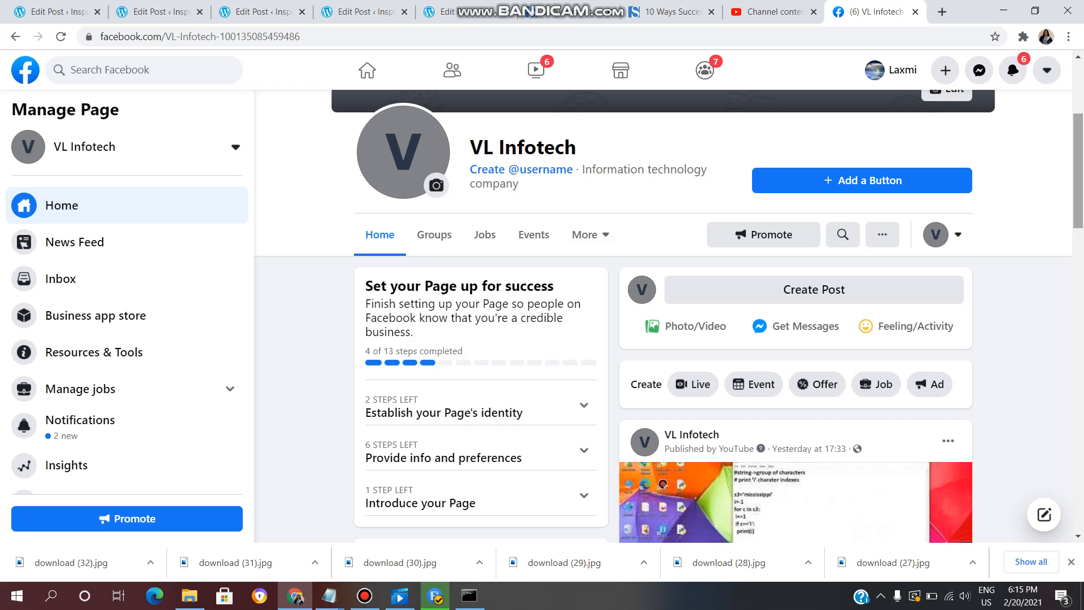
pyautogui.scroll(-3)
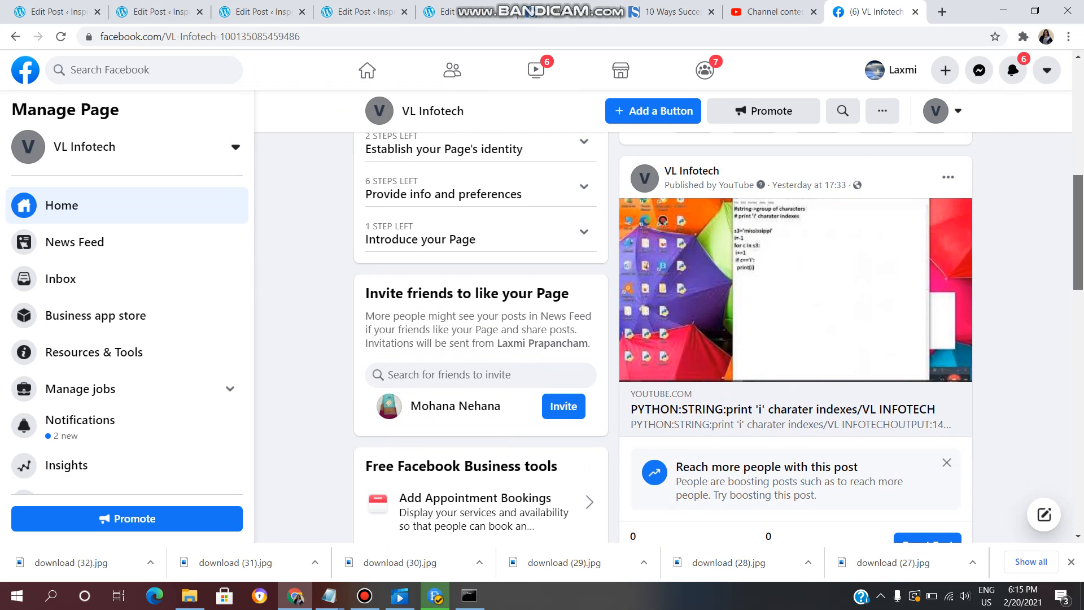
pyautogui.scroll(-3)
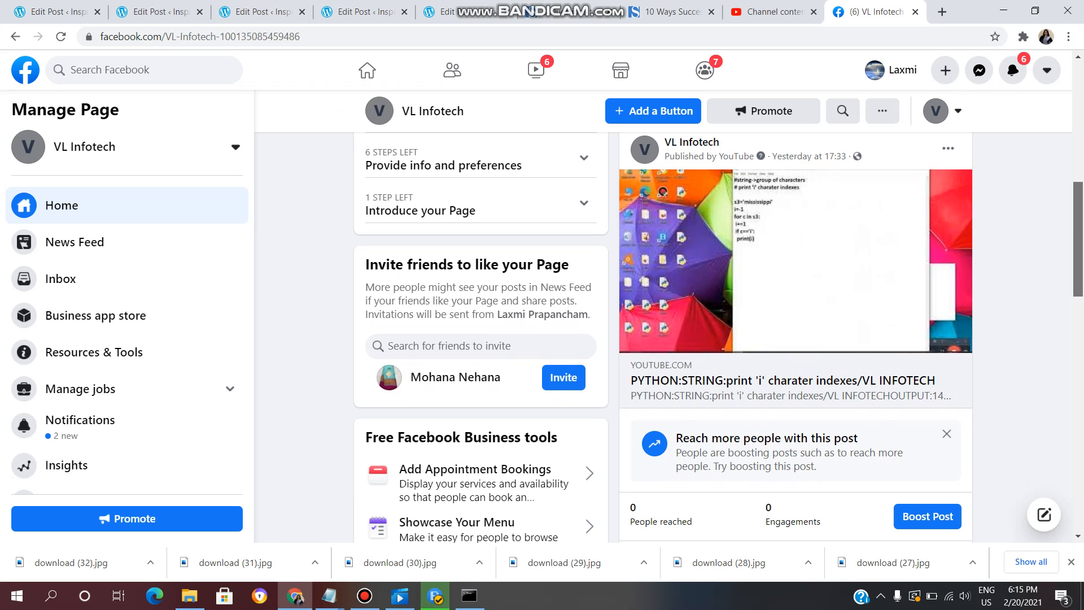
pyautogui.scroll(-3)
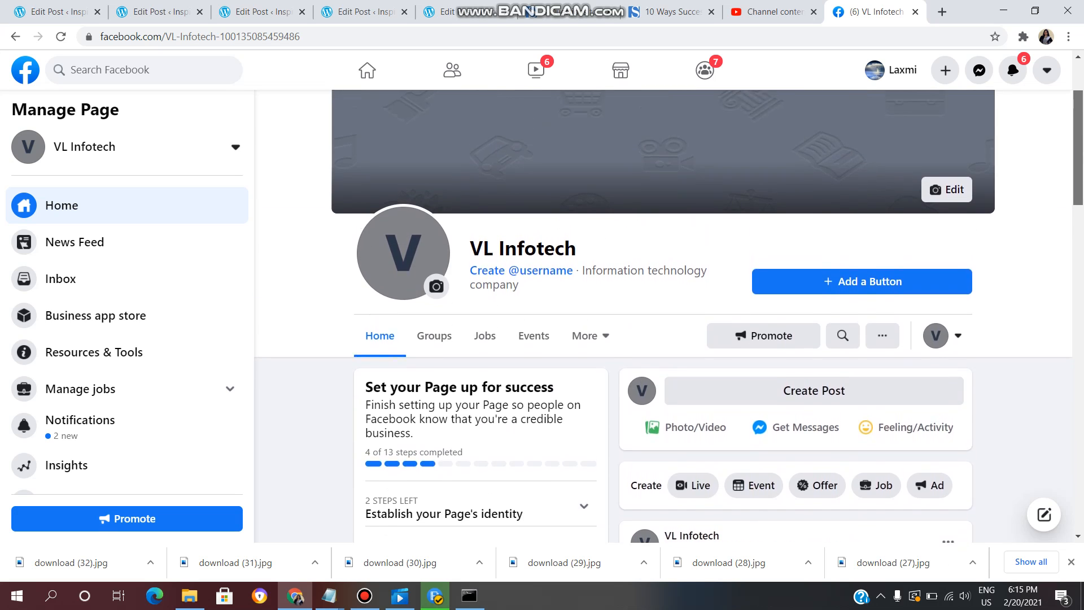
pyautogui.scroll(3)
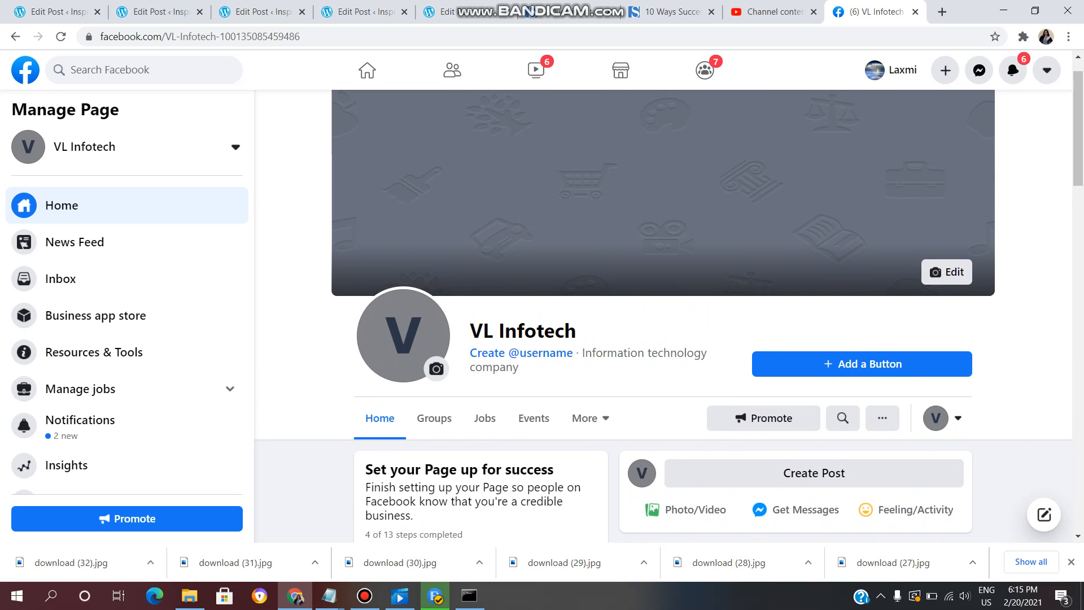
# Start a new video upload in YouTube Studio and search the Bandicam folder for WD.
pyautogui.click(777, 11)
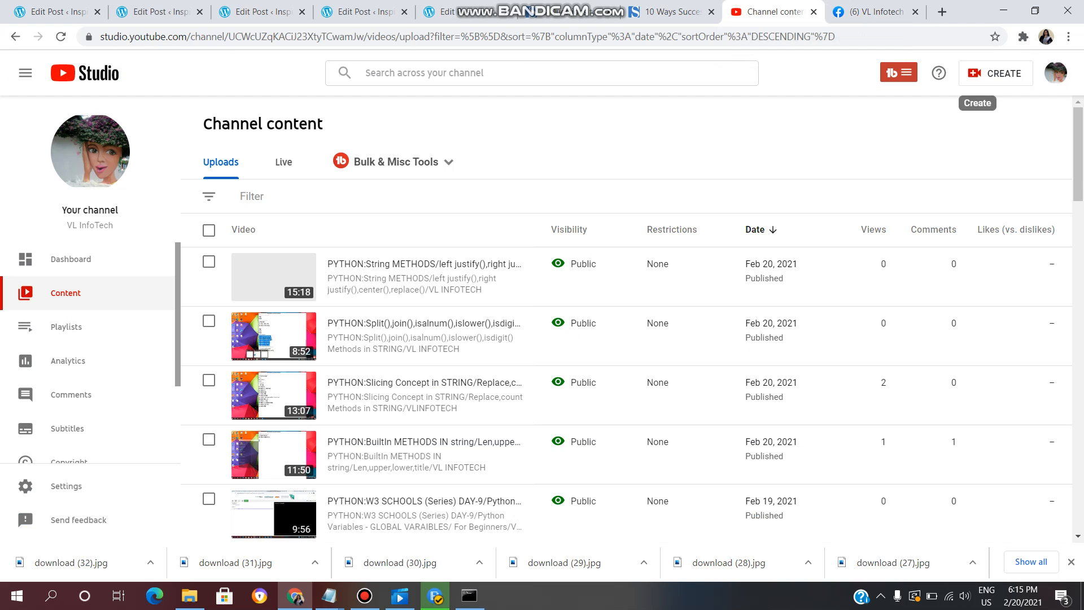
pyautogui.moveTo(1055, 72)
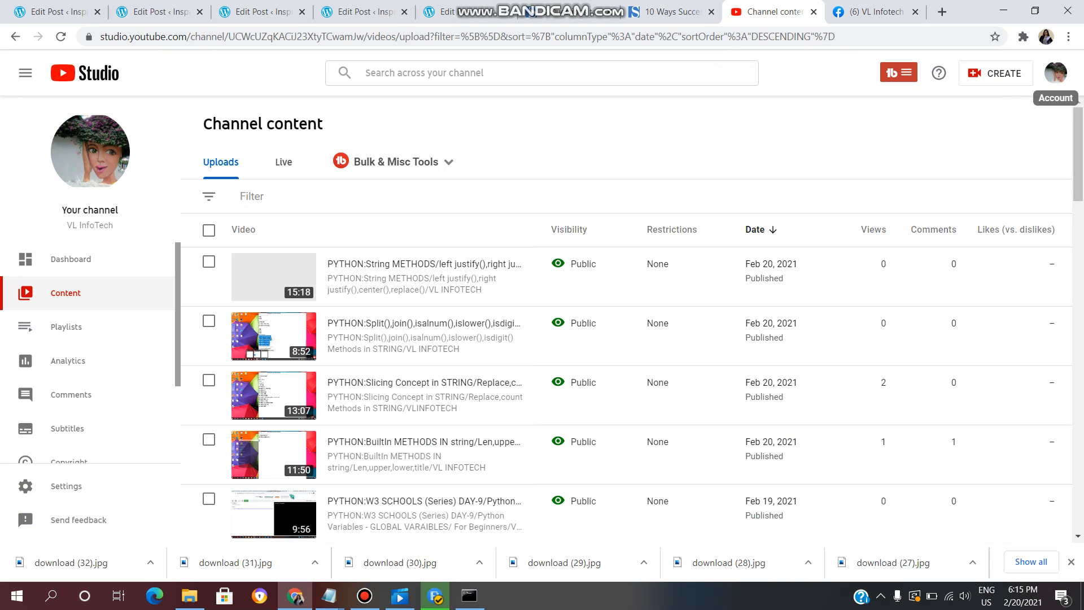
pyautogui.moveTo(996, 73)
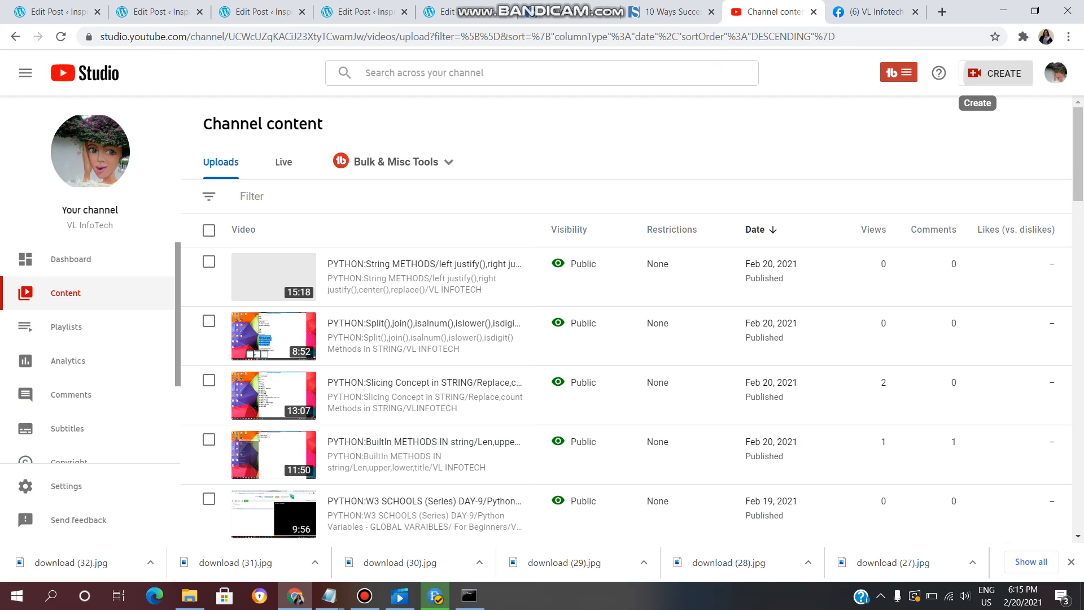
pyautogui.click(996, 72)
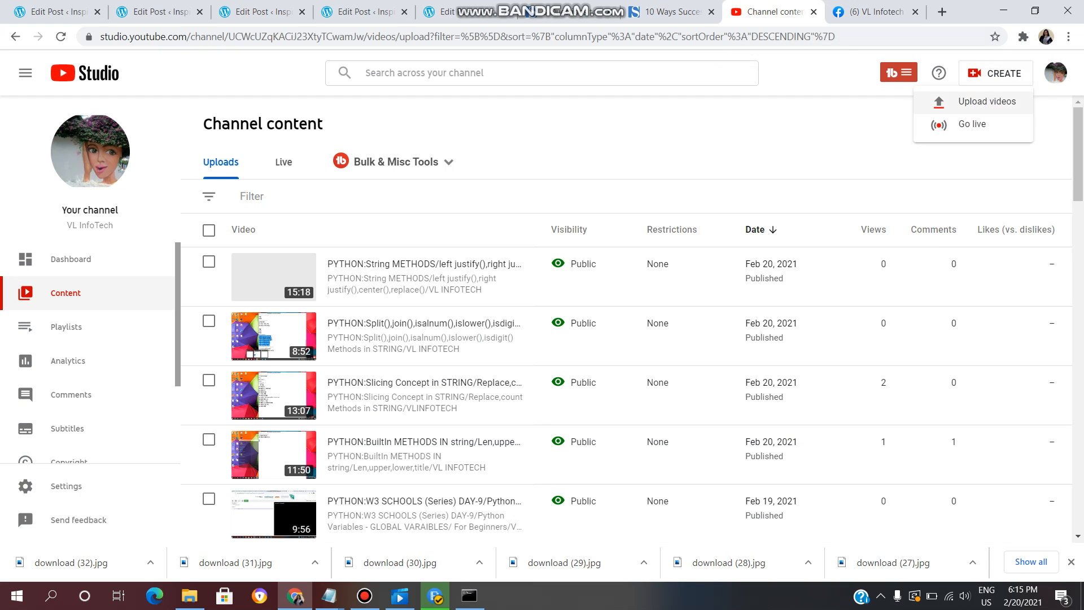
pyautogui.click(986, 102)
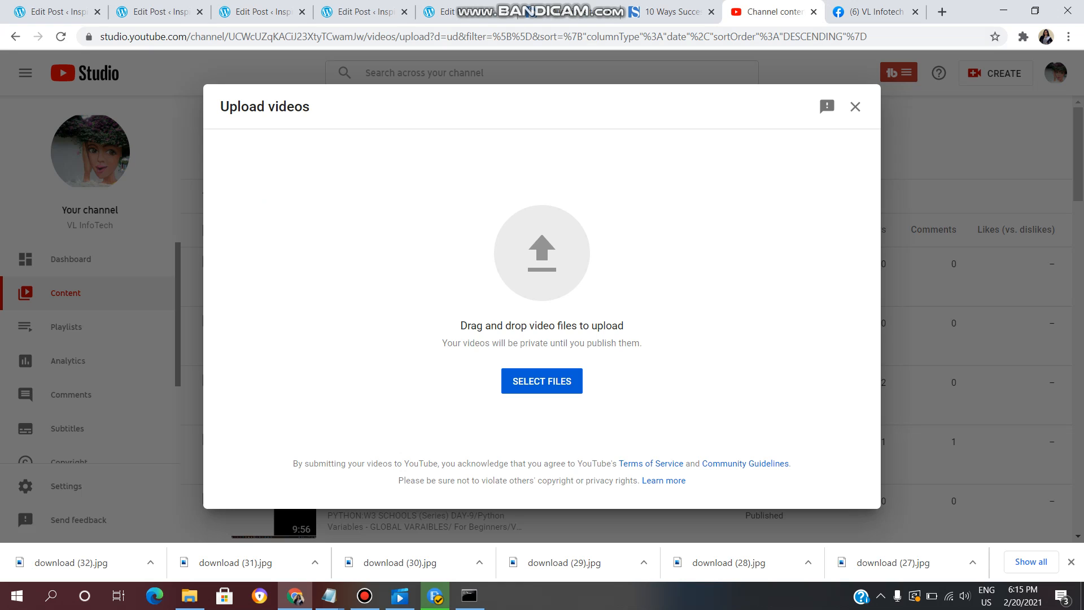
pyautogui.click(542, 381)
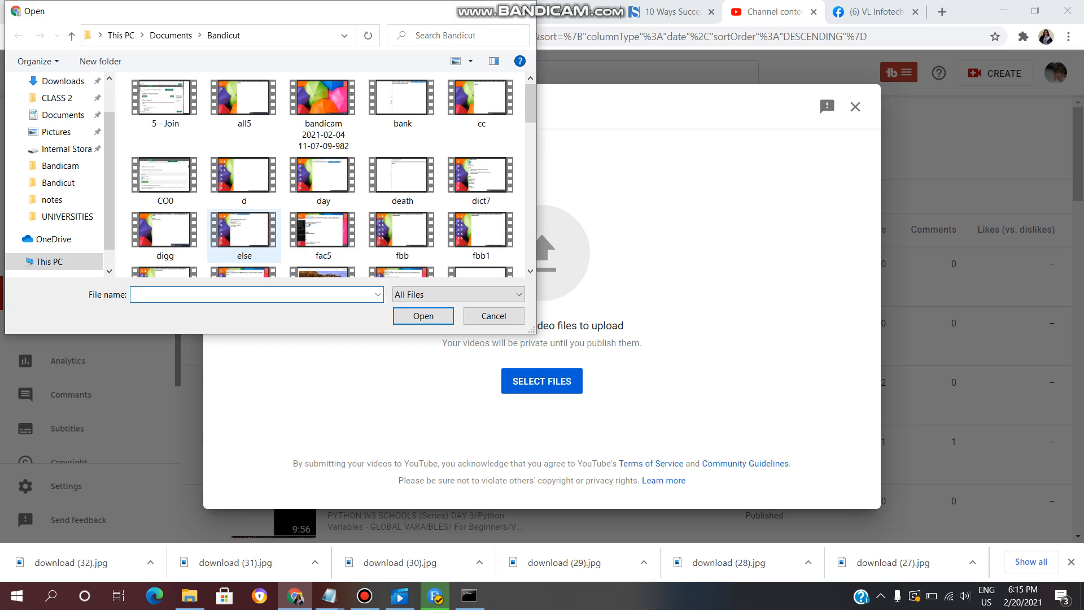
pyautogui.moveTo(244, 232)
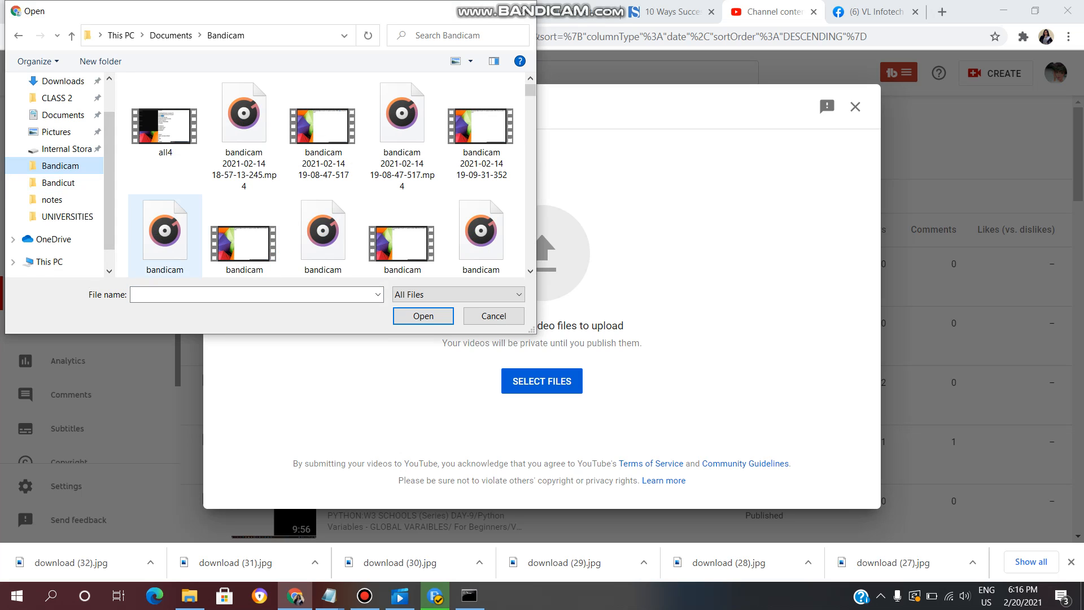
pyautogui.write('WD')
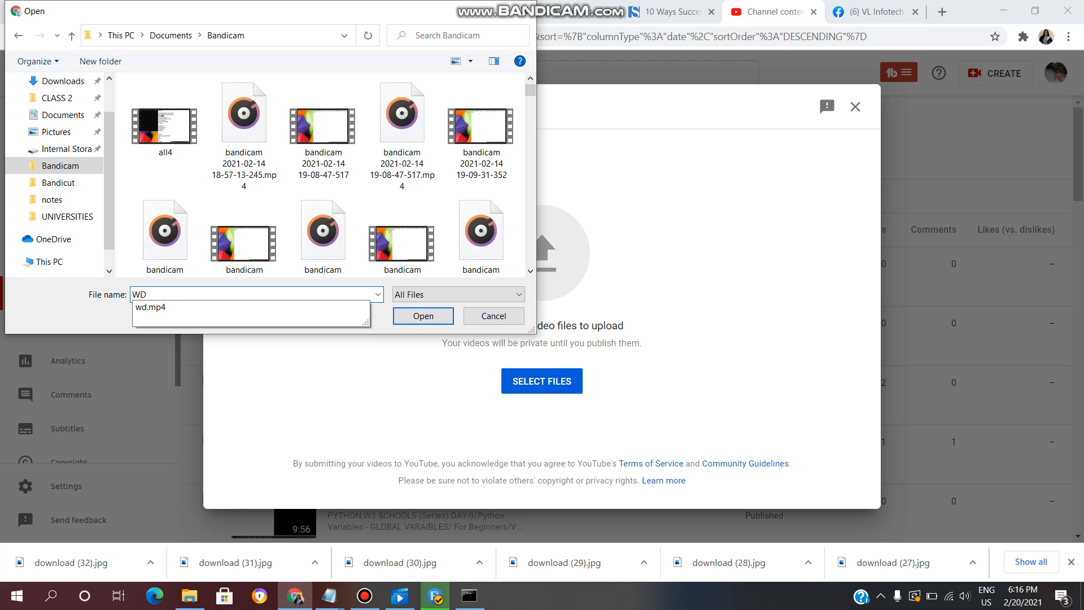
# Upload wd.mp4 and set both its title and description to PYTHON.
pyautogui.click(494, 316)
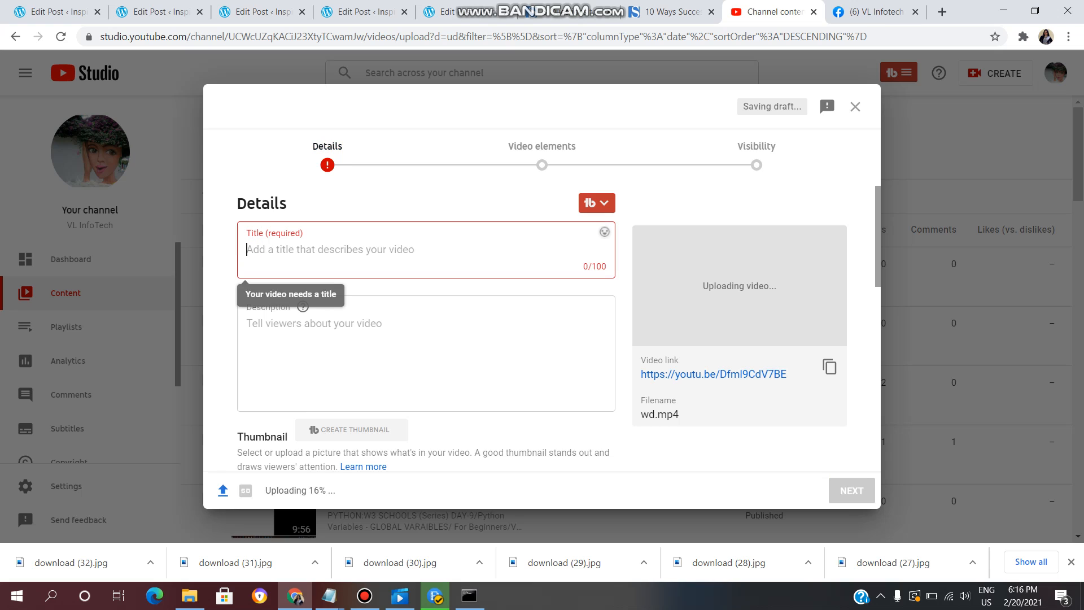
pyautogui.write('Py')
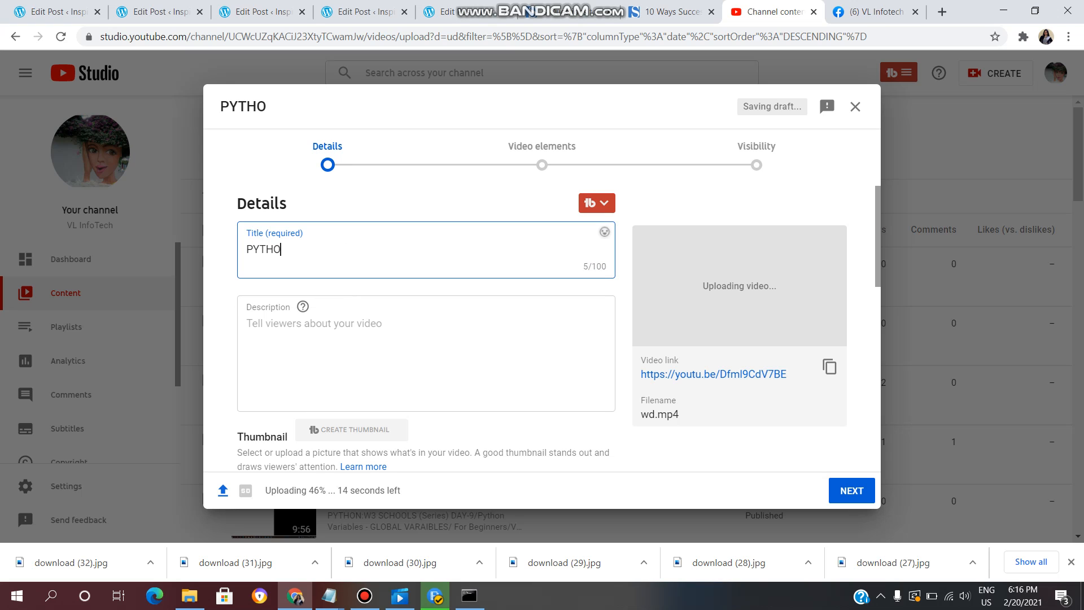
pyautogui.write('N')
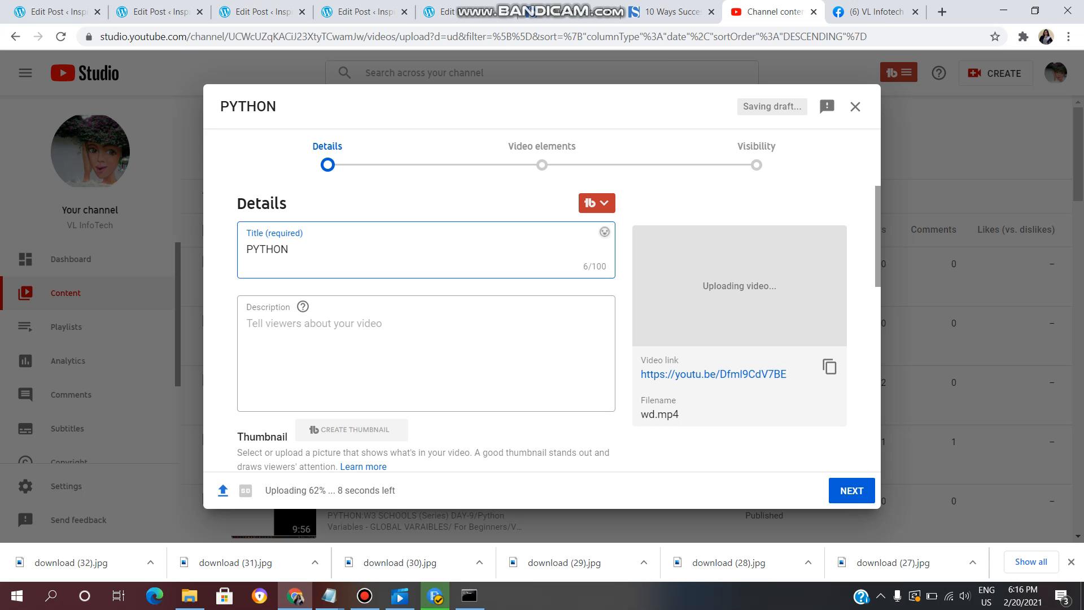
pyautogui.write('PYTHON')
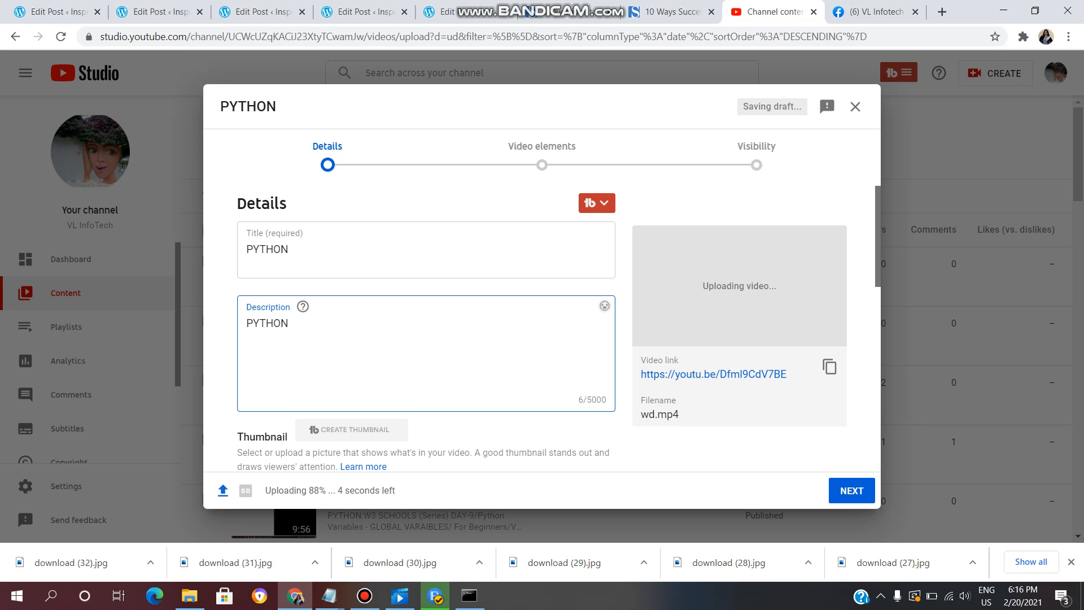
pyautogui.scroll(-3)
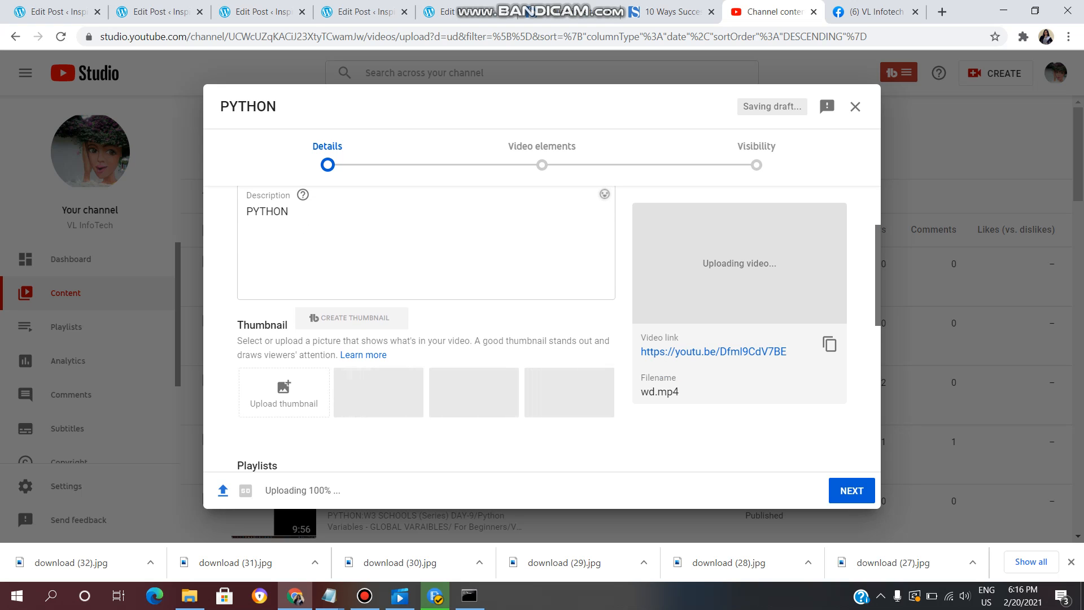
pyautogui.scroll(-3)
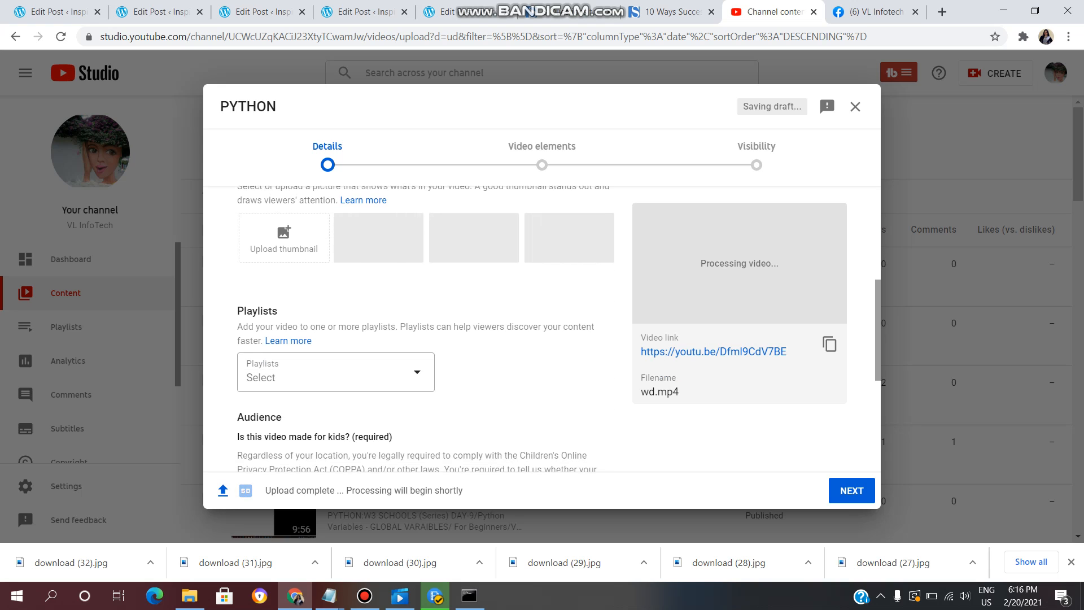
# Add the video to the PYTHON:W3 Schools playlist and mark it not made for kids.
pyautogui.click(335, 372)
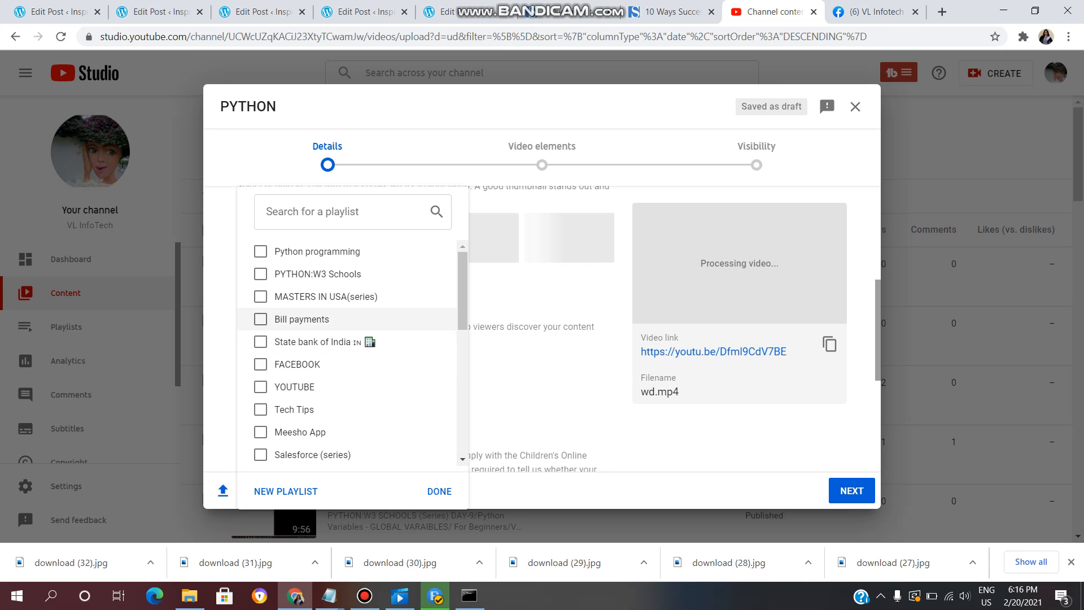
pyautogui.click(260, 274)
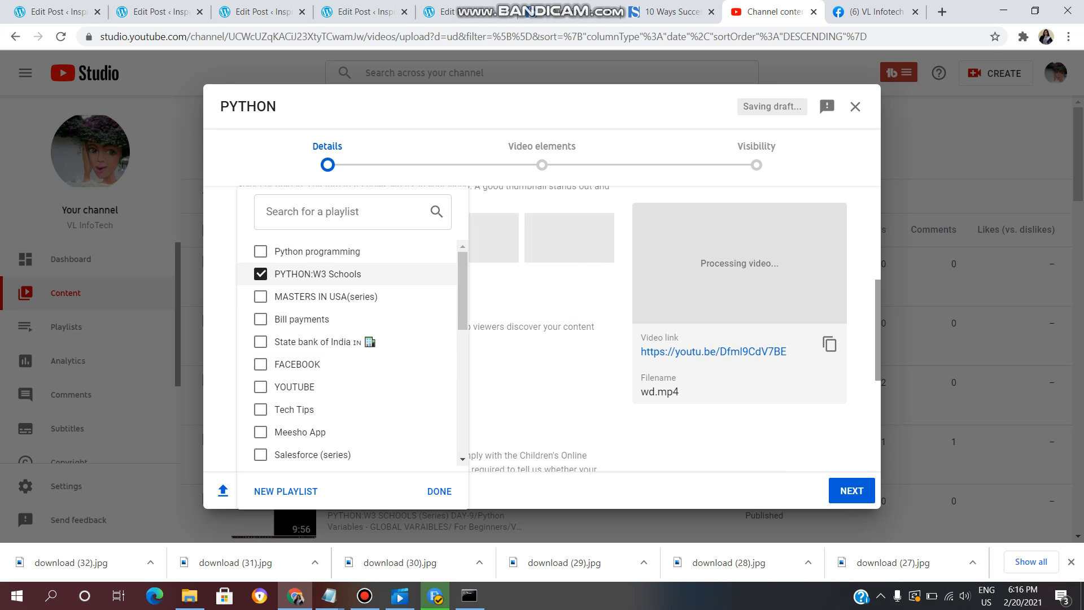
pyautogui.click(438, 491)
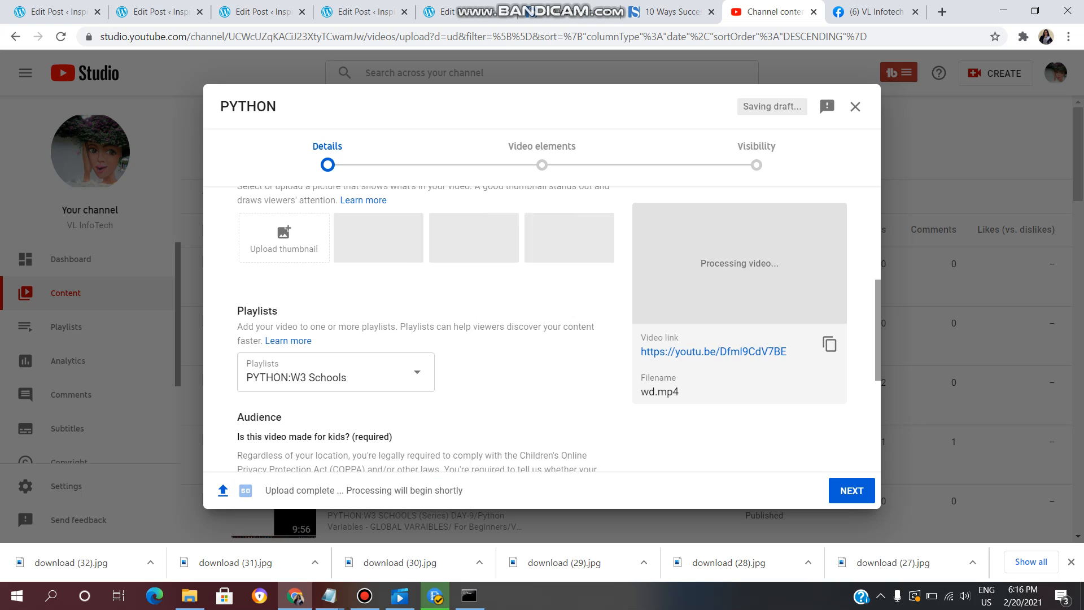
pyautogui.scroll(-3)
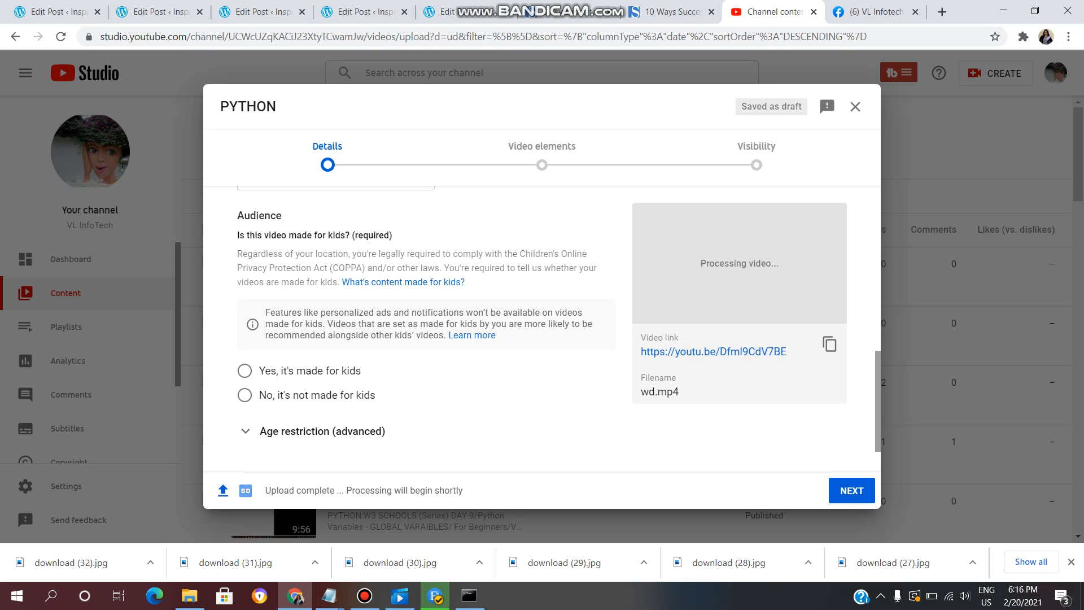
pyautogui.click(243, 395)
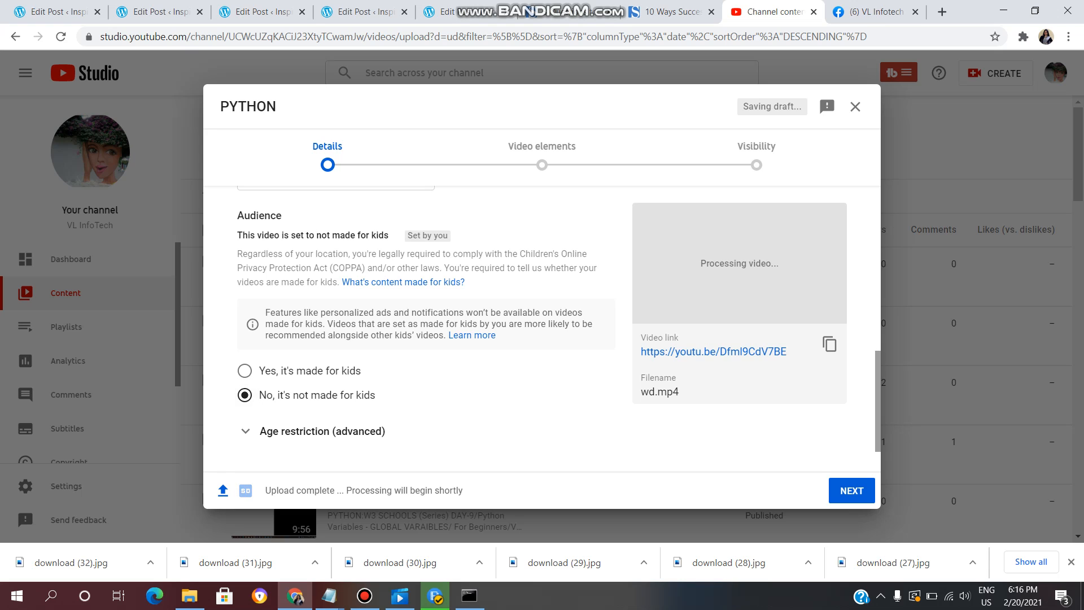
# Finish the Details step and move on to Video elements.
pyautogui.click(851, 490)
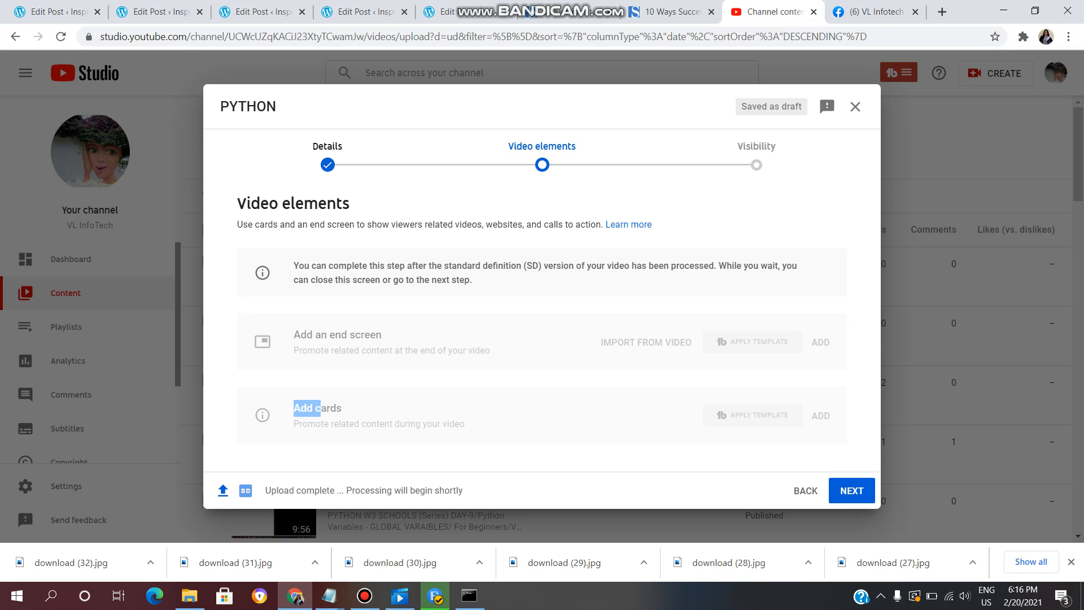
pyautogui.moveTo(753, 341)
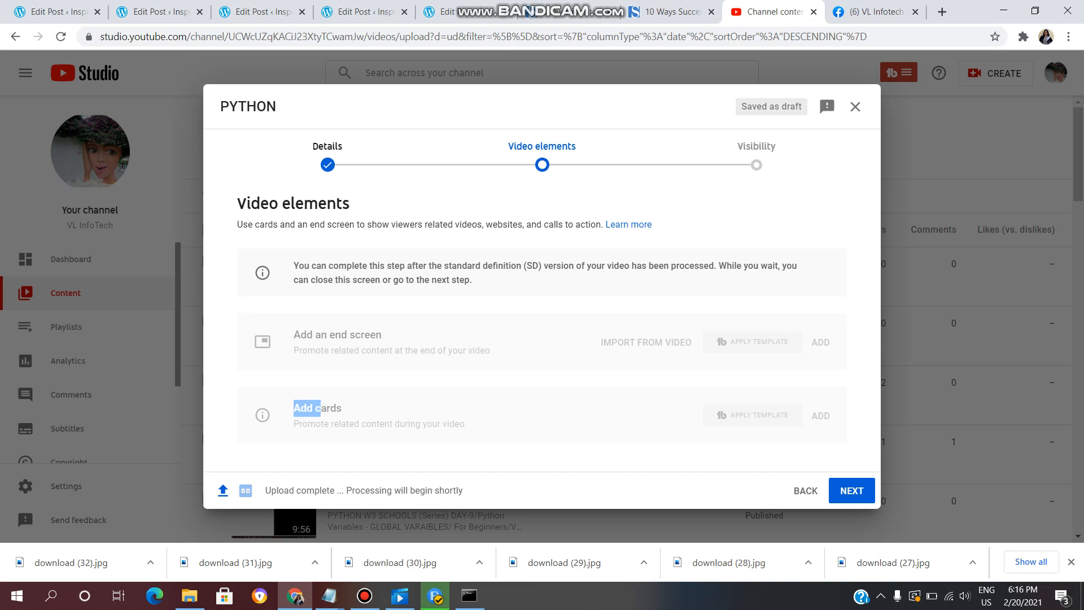
# Reach the Visibility step and choose Public visibility for the PYTHON video.
pyautogui.click(852, 490)
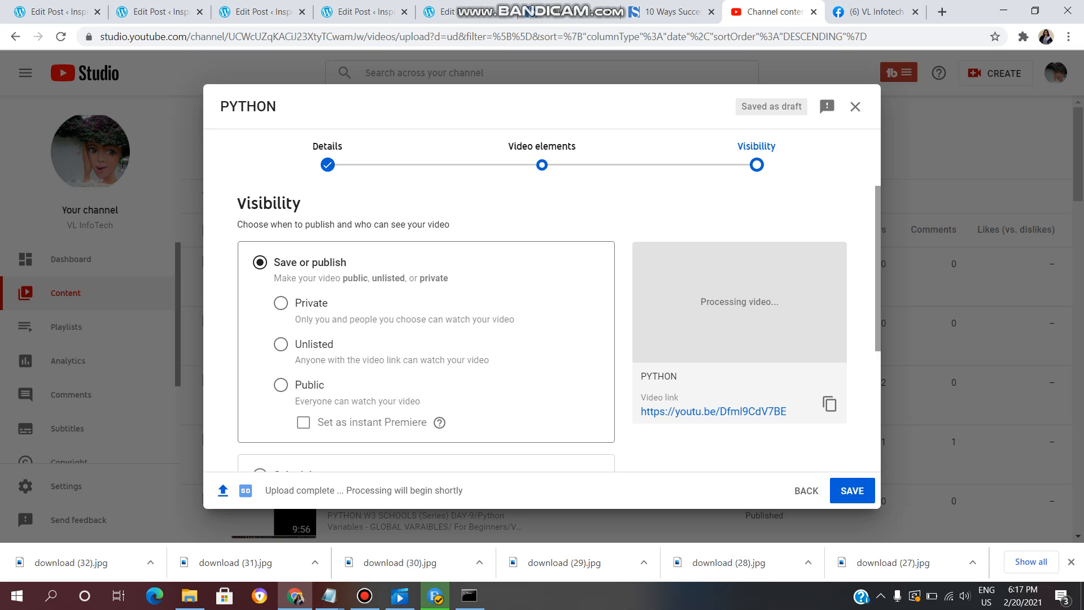
pyautogui.click(280, 384)
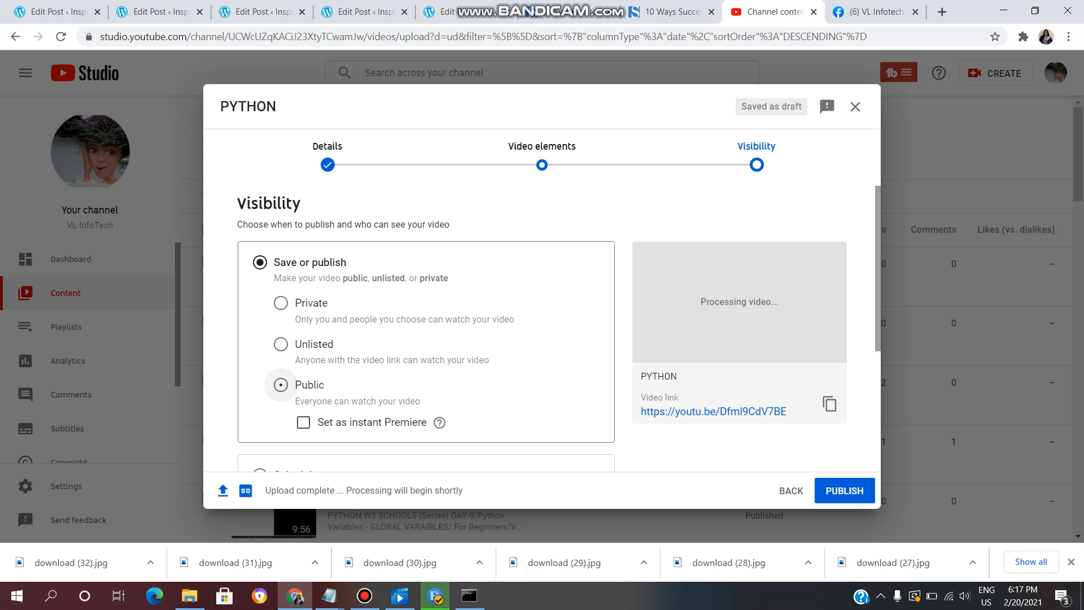
pyautogui.click(280, 384)
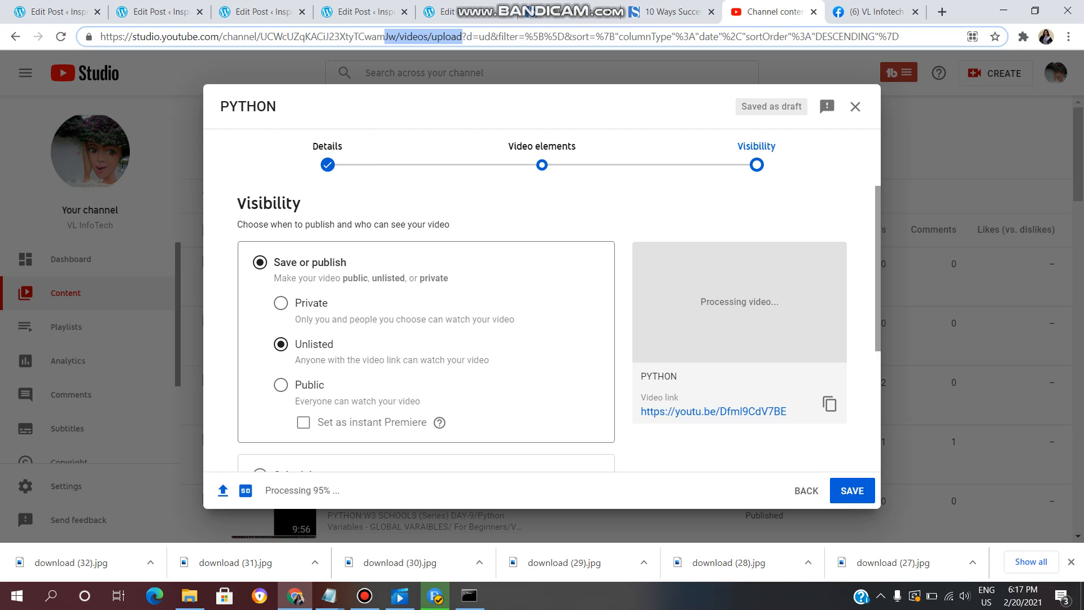
pyautogui.click(280, 384)
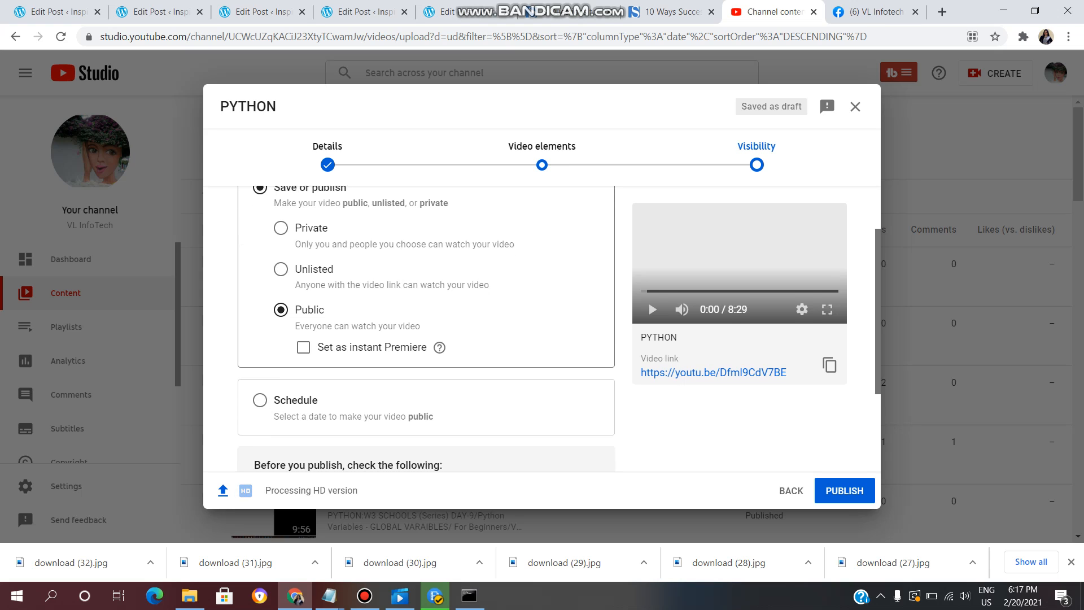
pyautogui.scroll(-3)
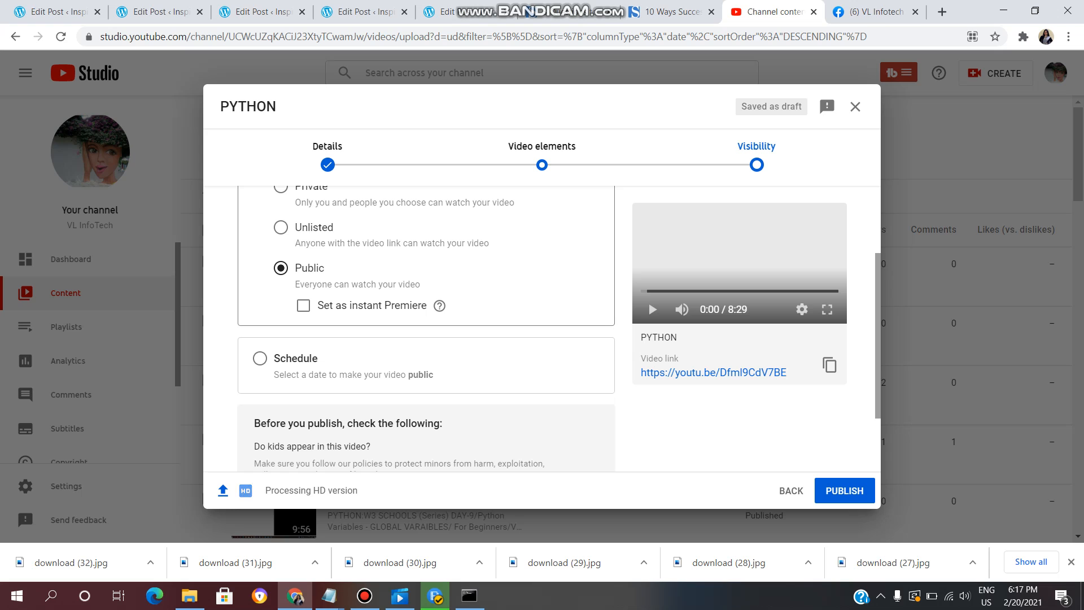
# Try scheduling the release, revert to immediate Public, and publish the video.
pyautogui.click(260, 358)
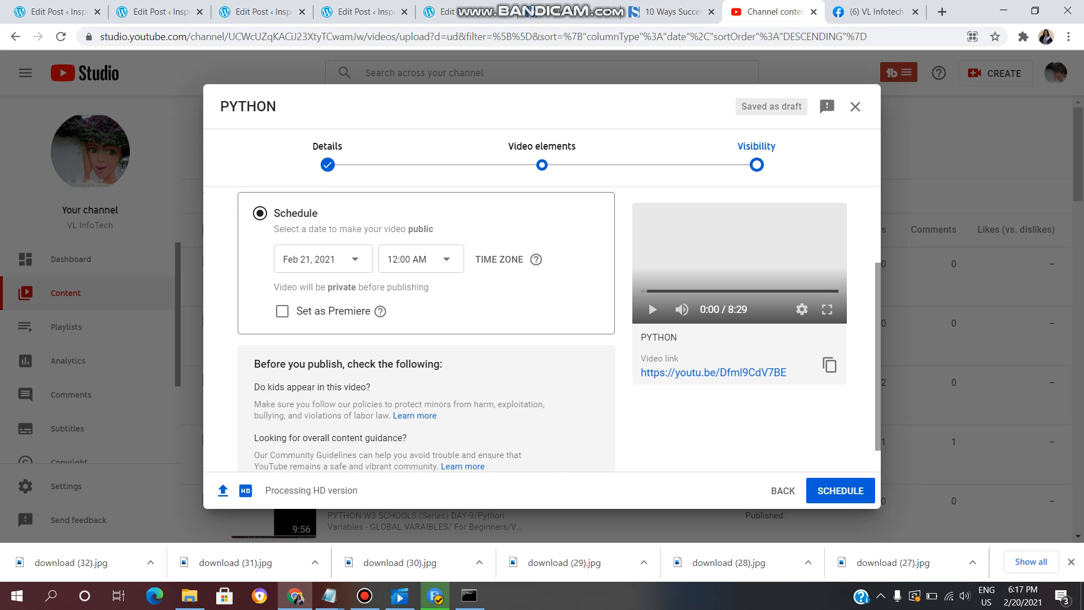
pyautogui.click(323, 259)
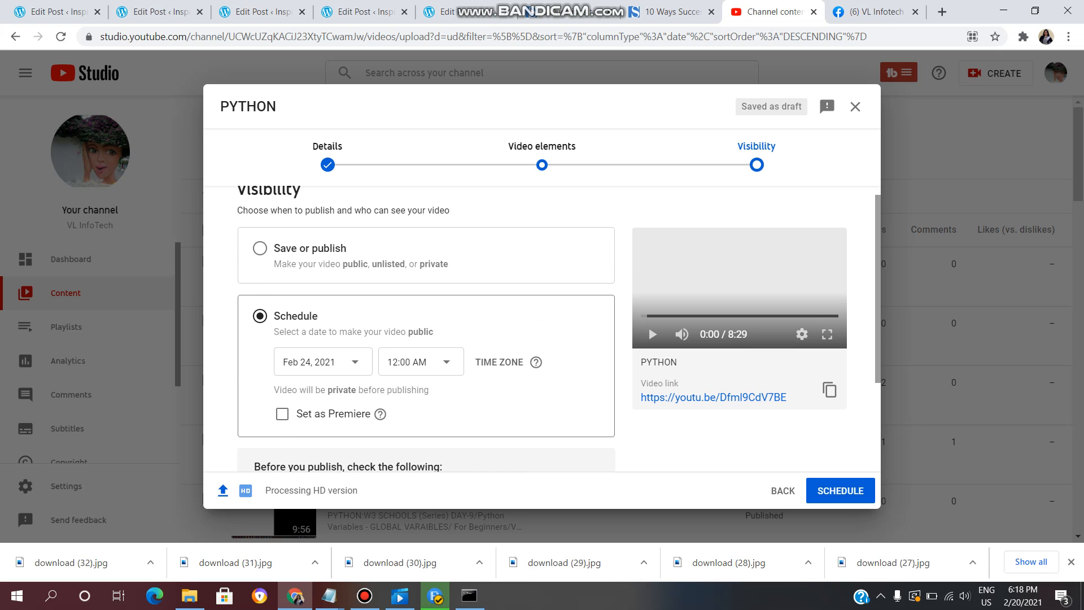
pyautogui.click(260, 248)
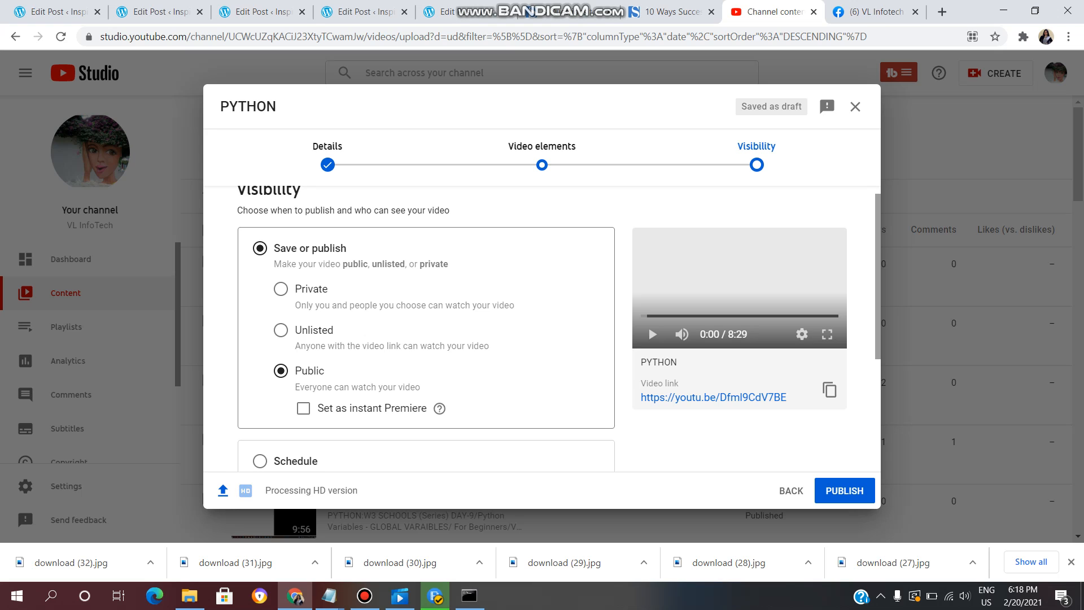
pyautogui.click(845, 490)
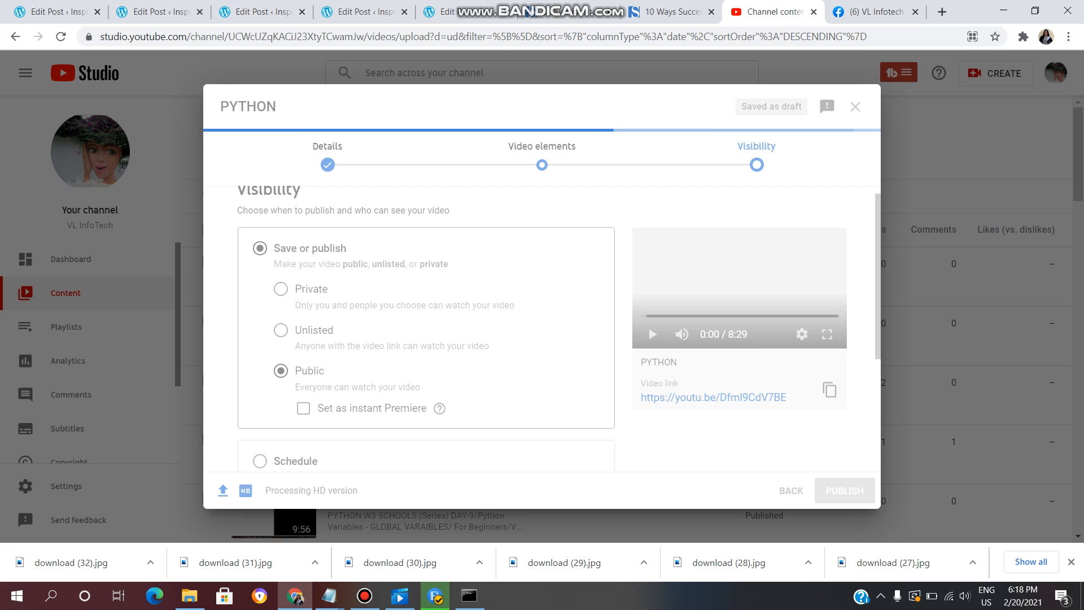
pyautogui.click(845, 490)
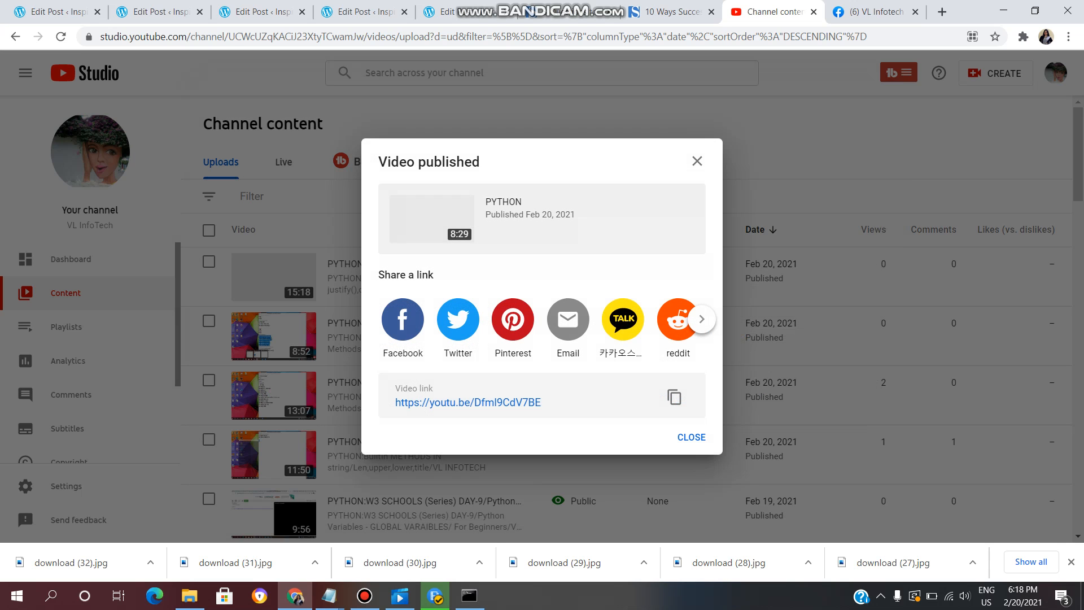
pyautogui.moveTo(513, 319)
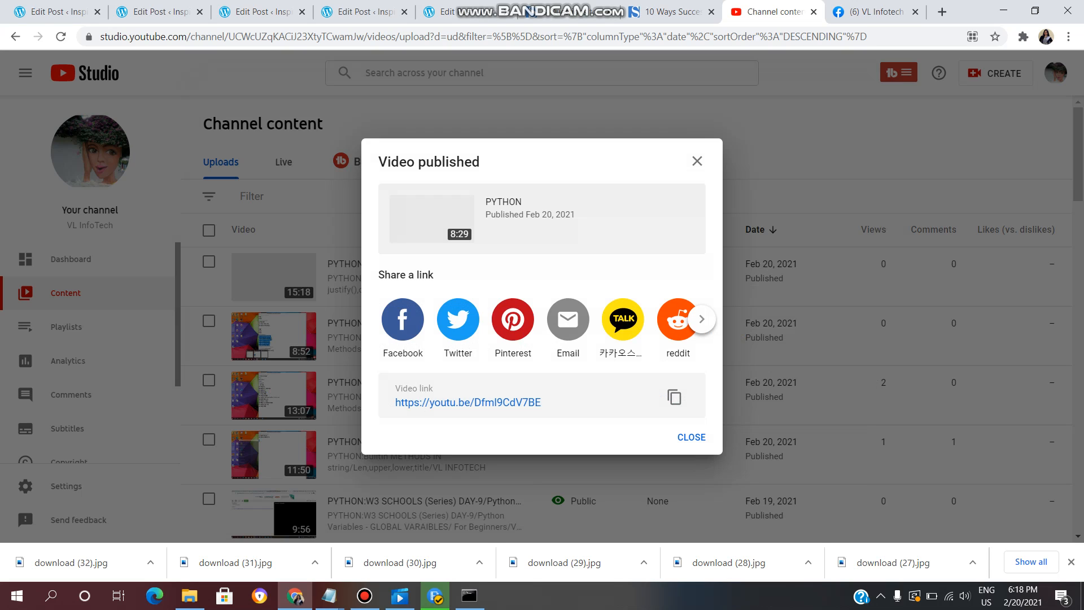
pyautogui.click(703, 318)
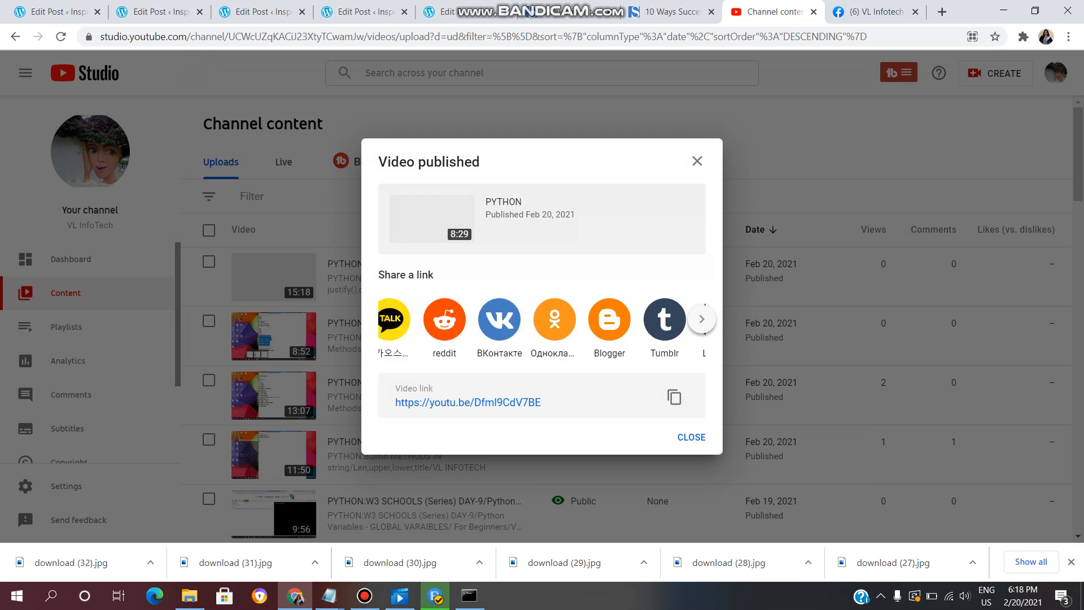
pyautogui.click(703, 318)
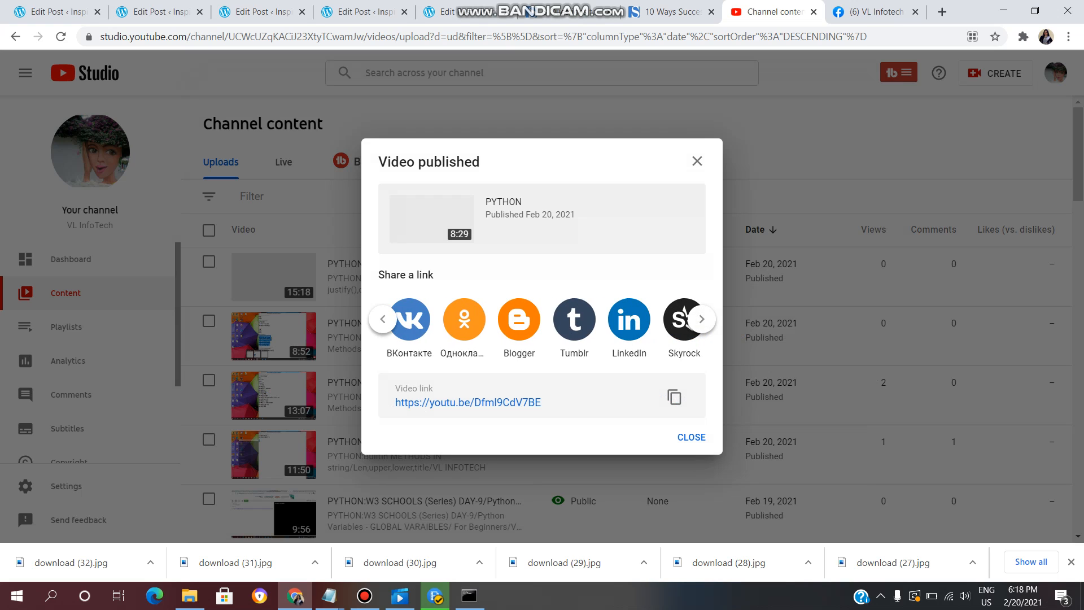
pyautogui.click(702, 318)
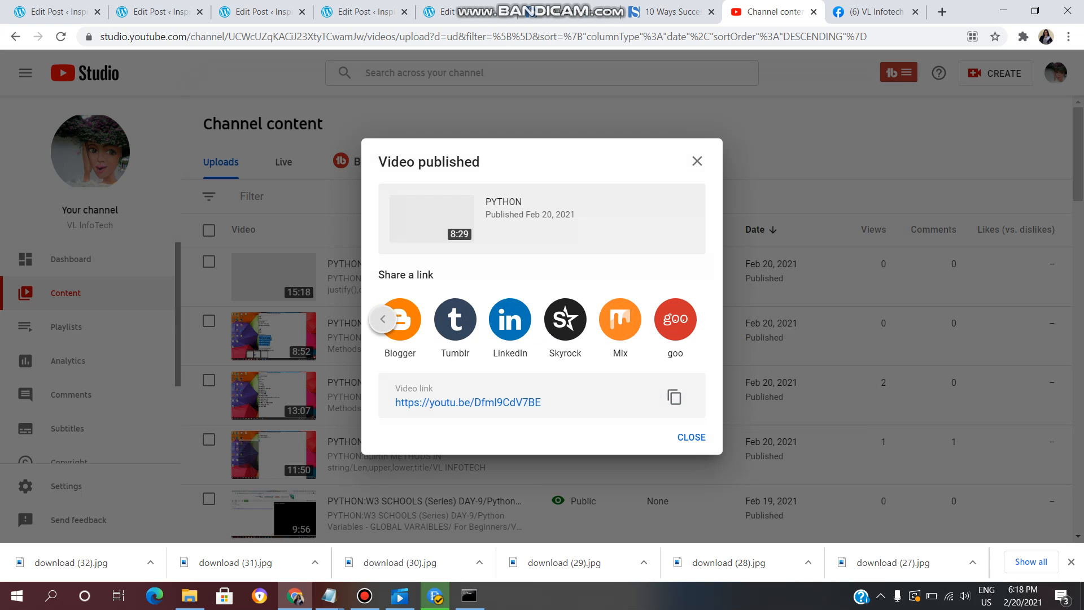
pyautogui.click(702, 318)
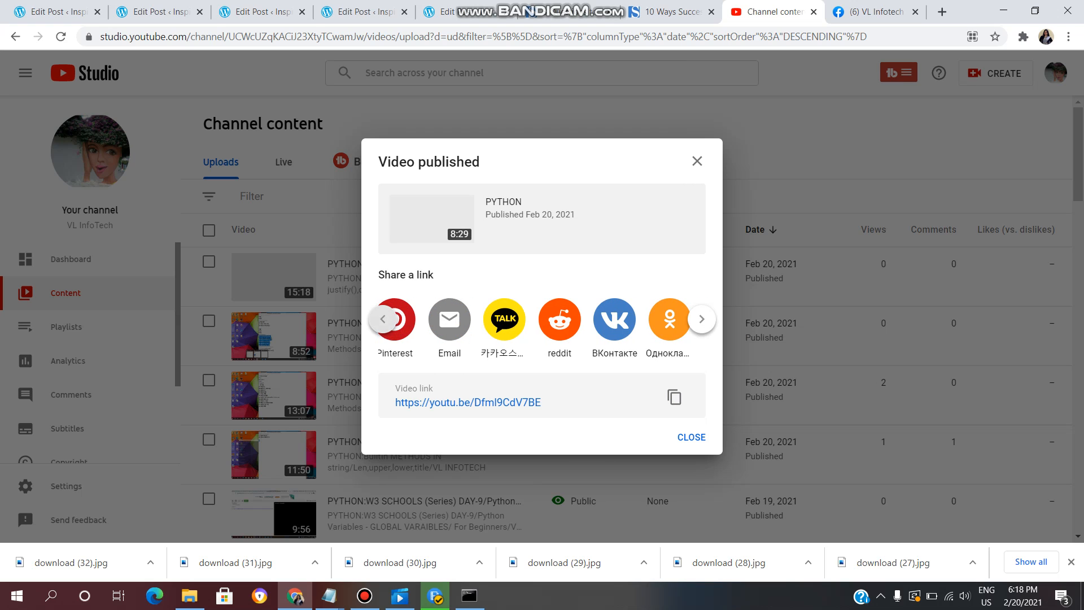
pyautogui.click(384, 320)
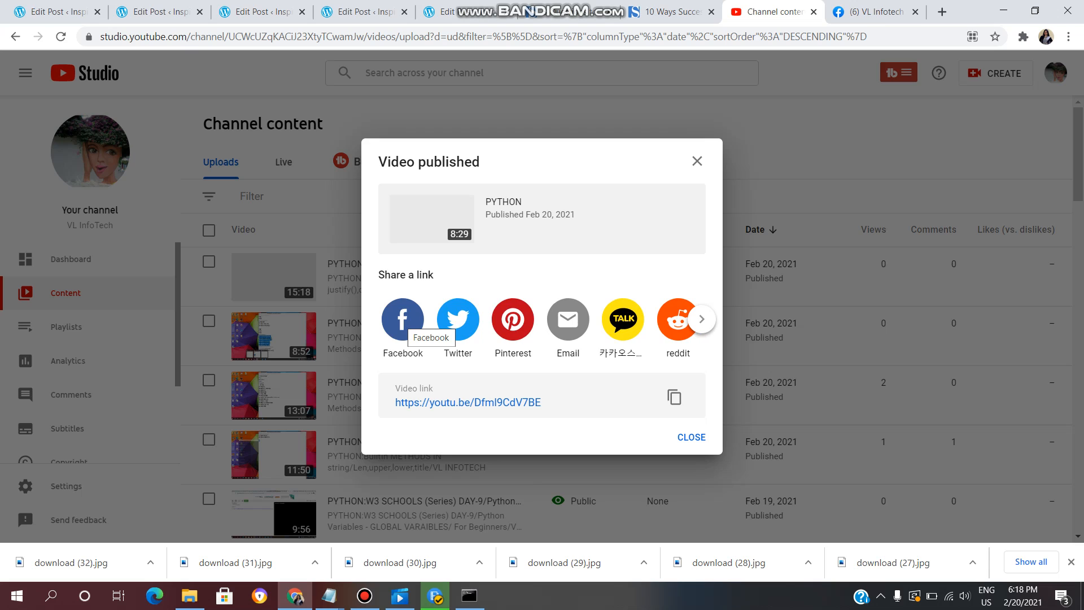
# Share the video link to Facebook, targeting the managed VL Infotech page.
pyautogui.click(402, 319)
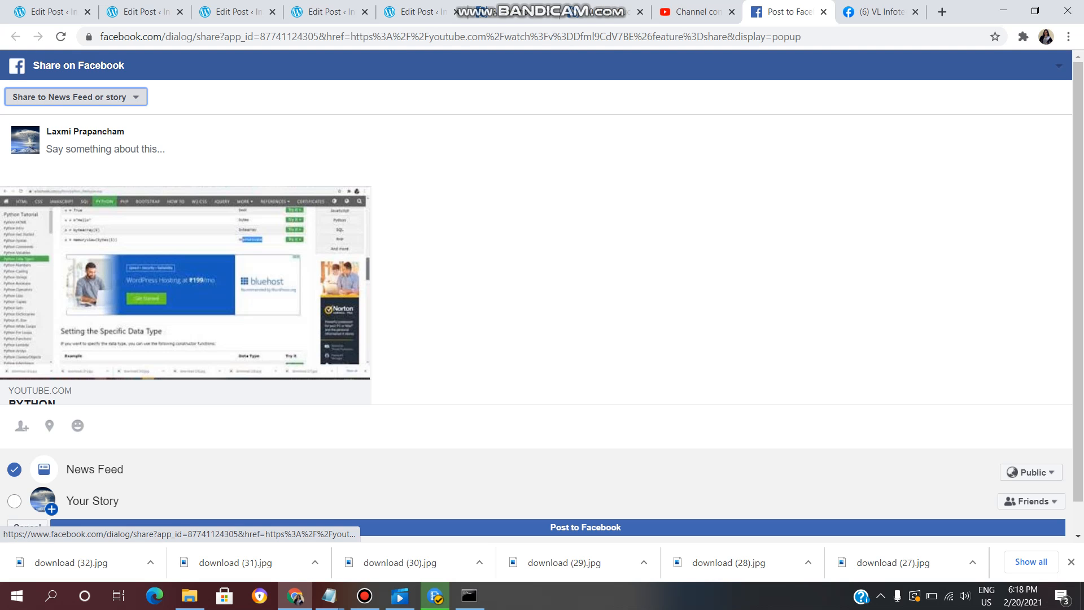
pyautogui.click(77, 97)
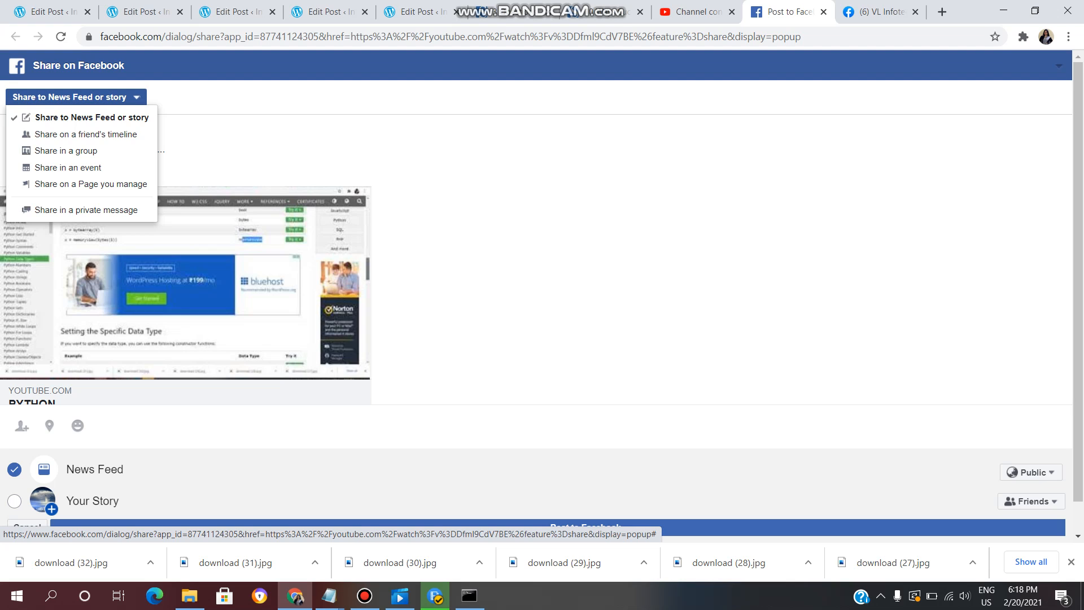
pyautogui.moveTo(82, 133)
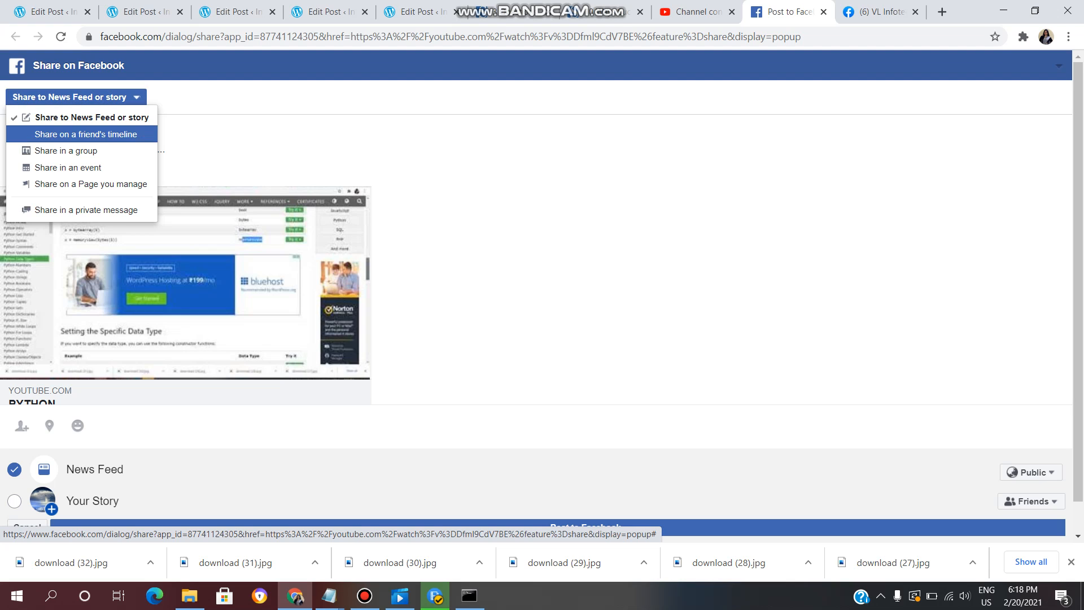
pyautogui.moveTo(83, 184)
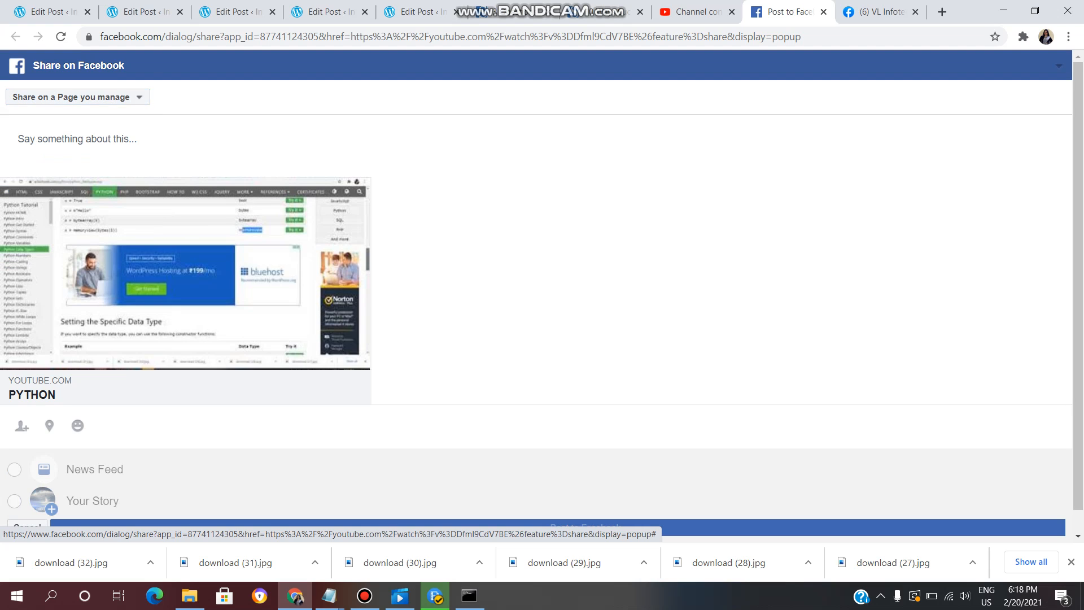
pyautogui.click(76, 97)
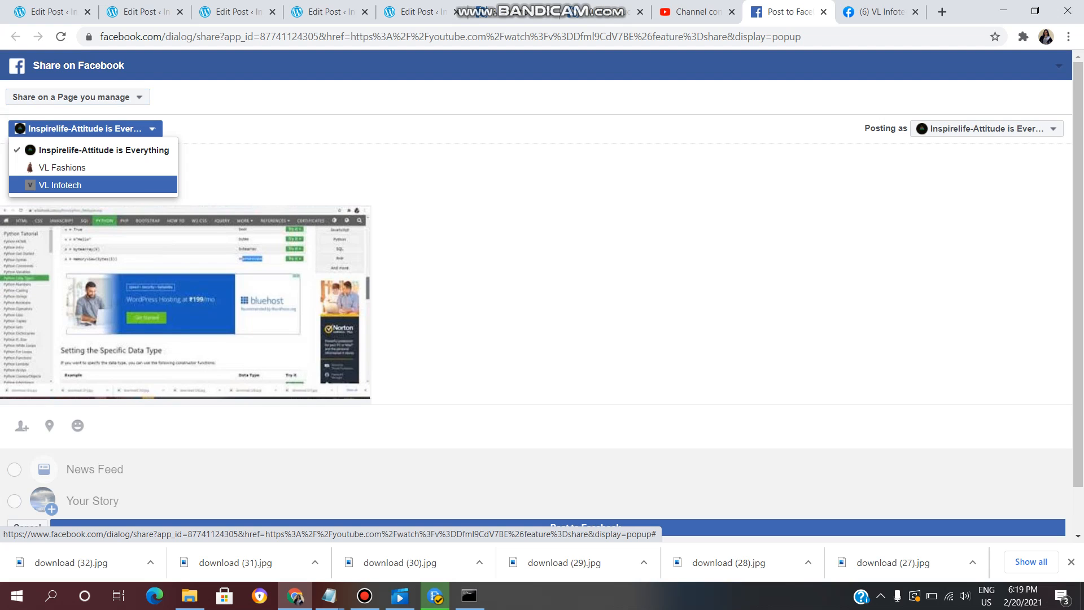
pyautogui.click(56, 186)
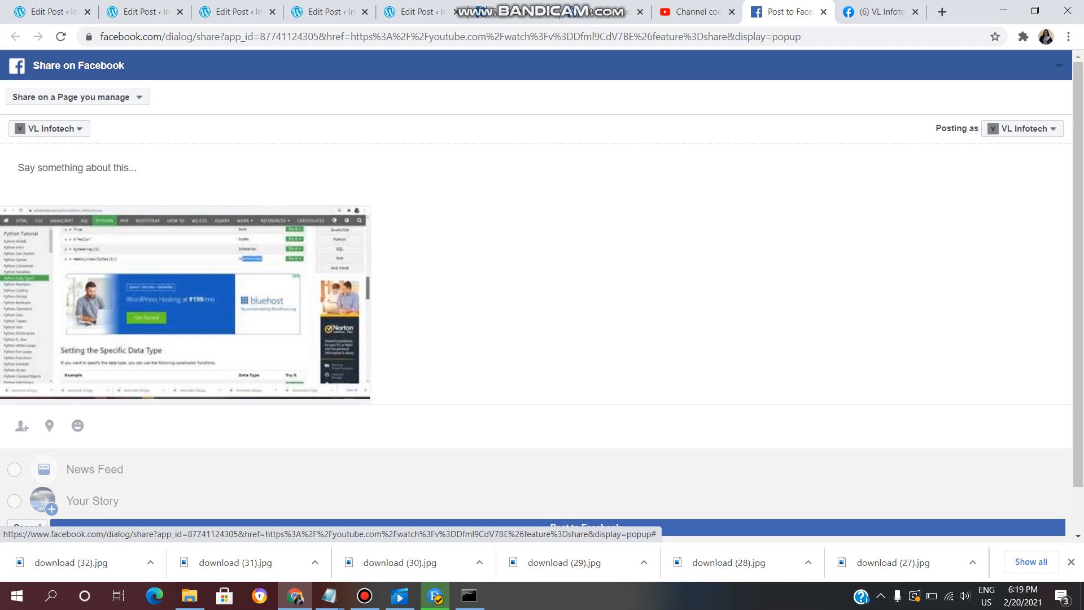
pyautogui.scroll(-3)
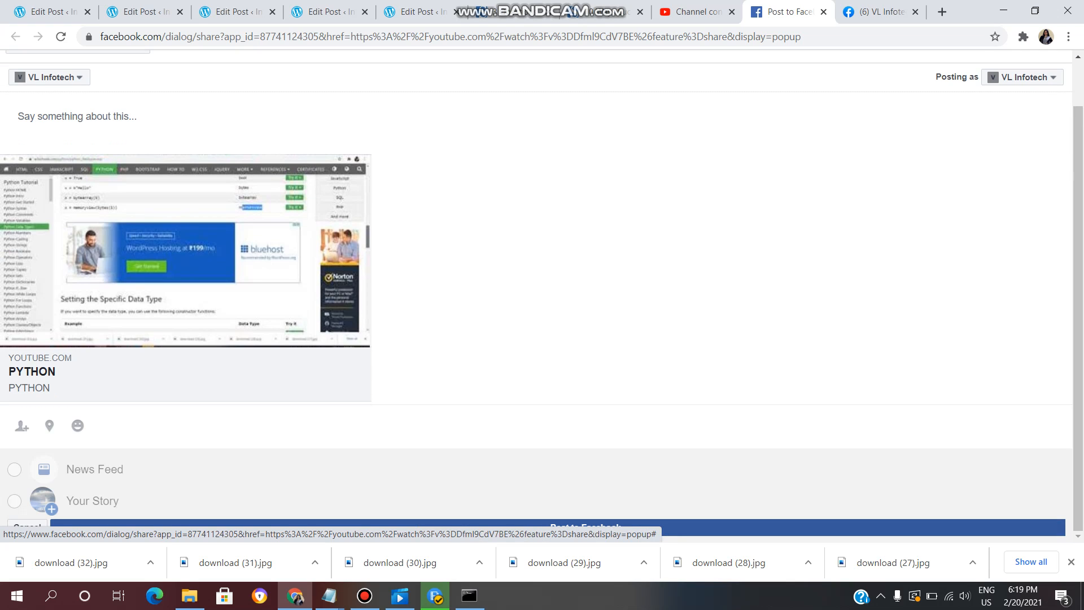
# Post the share to Facebook, close the published dialog, and go to the VL Infotech page.
pyautogui.click(586, 526)
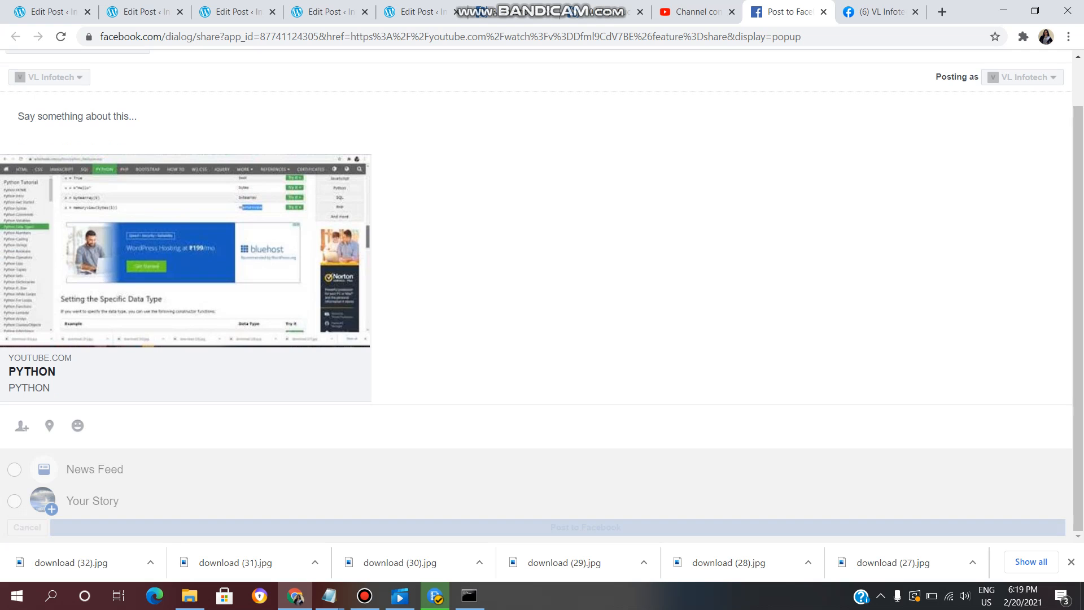
pyautogui.click(585, 527)
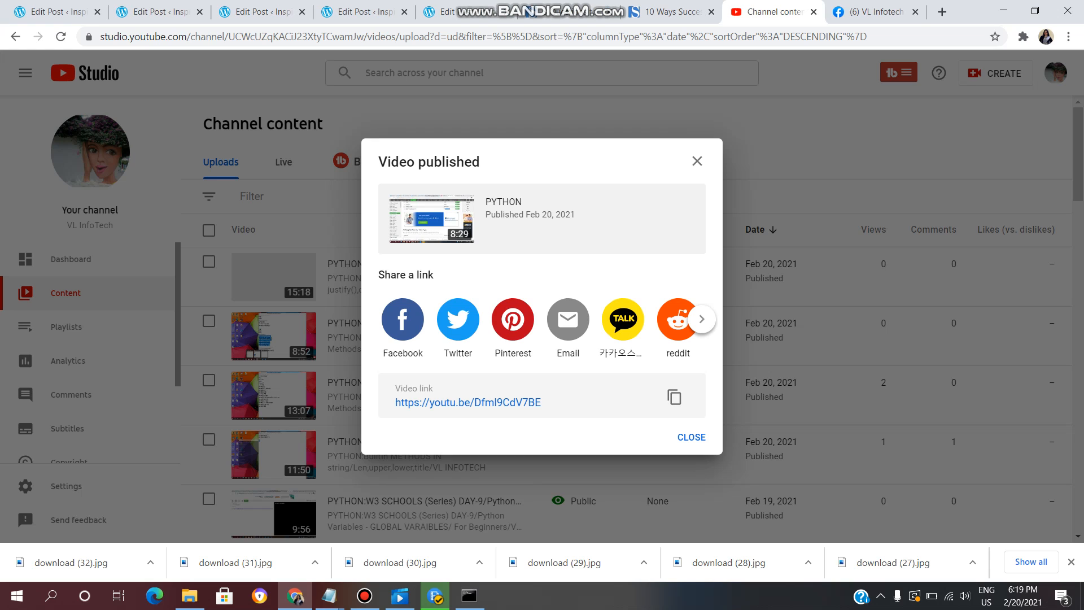
pyautogui.click(691, 437)
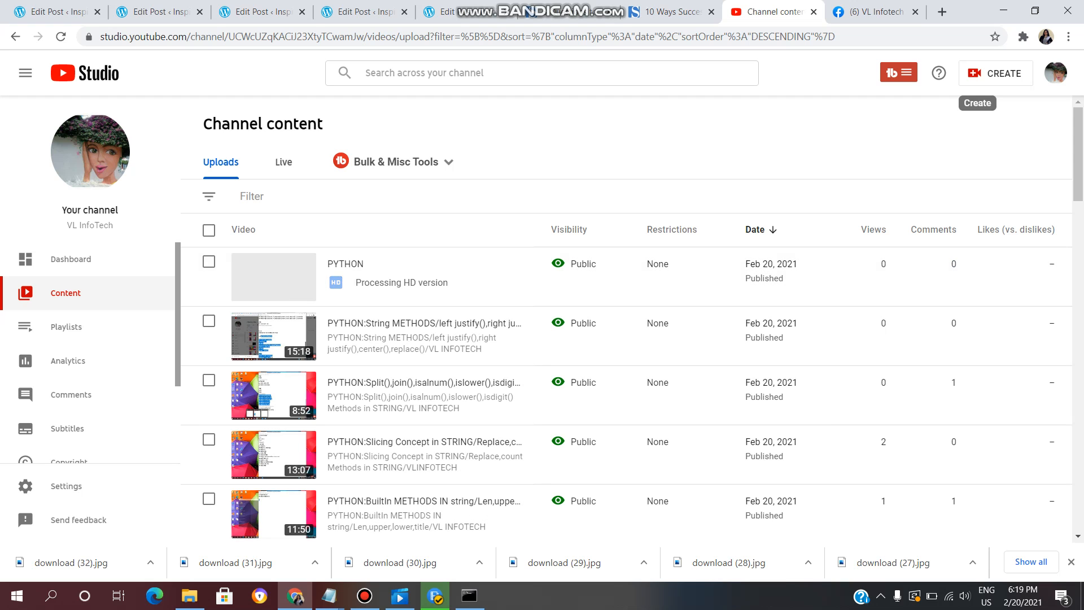
pyautogui.moveTo(874, 12)
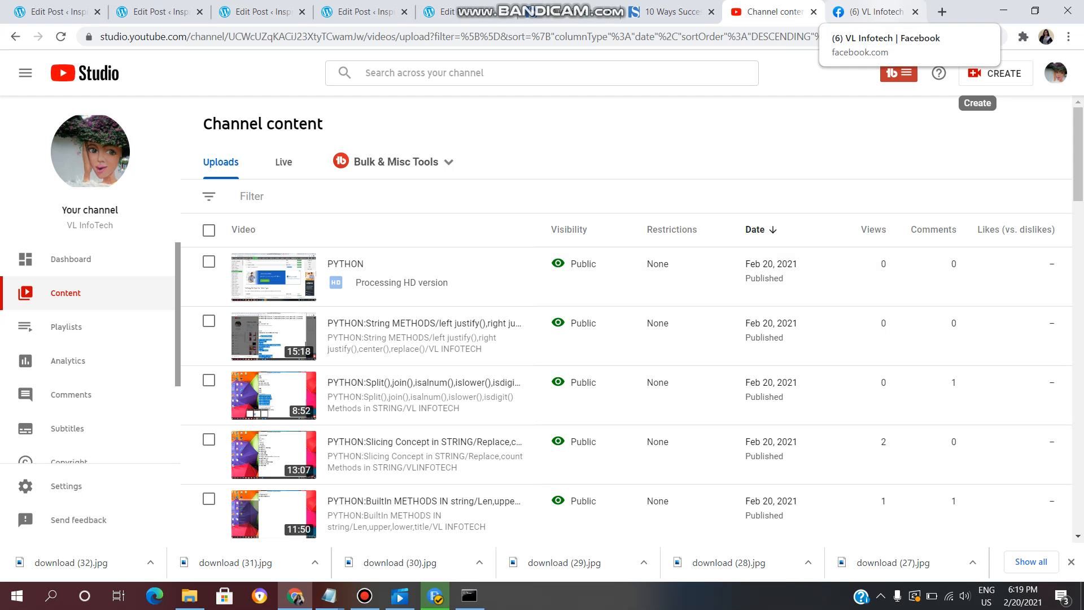
pyautogui.click(872, 11)
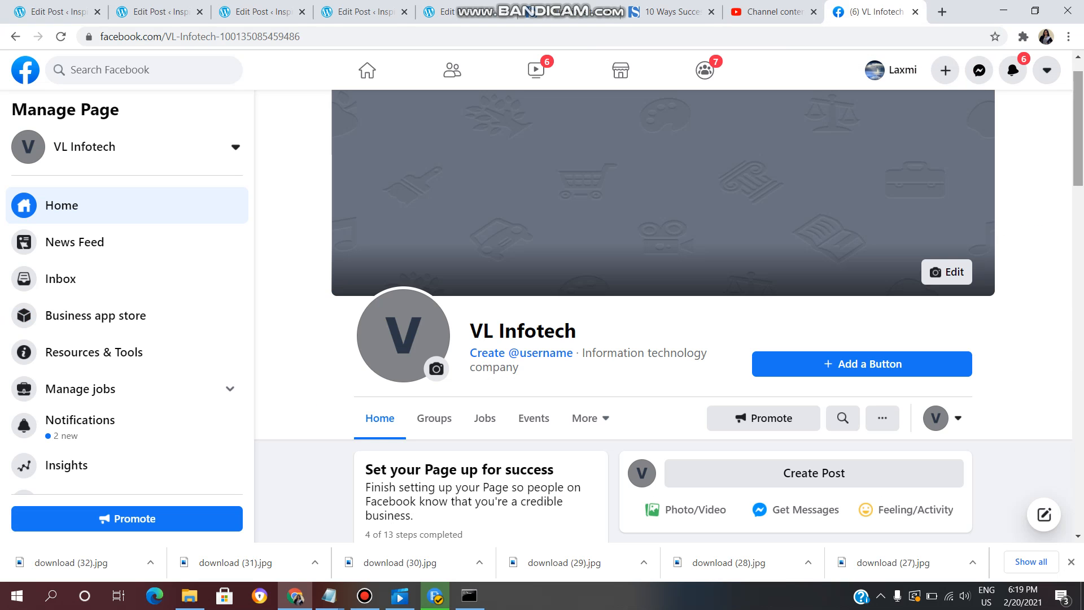
# Review the new PYTHON post on the VL Infotech page, then return to YouTube Studio's content list.
pyautogui.scroll(-3)
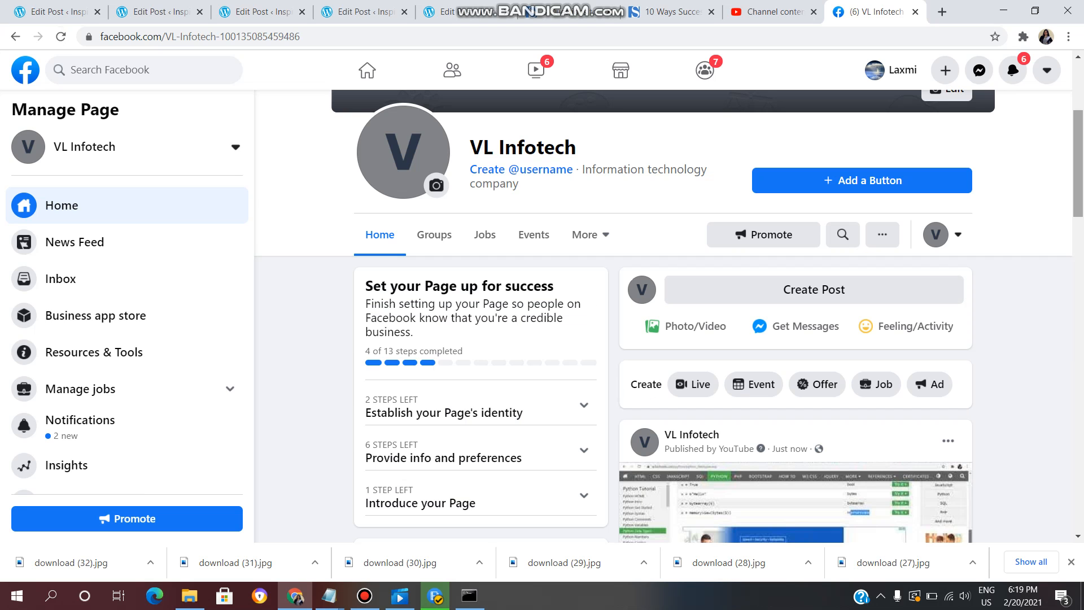
pyautogui.scroll(-3)
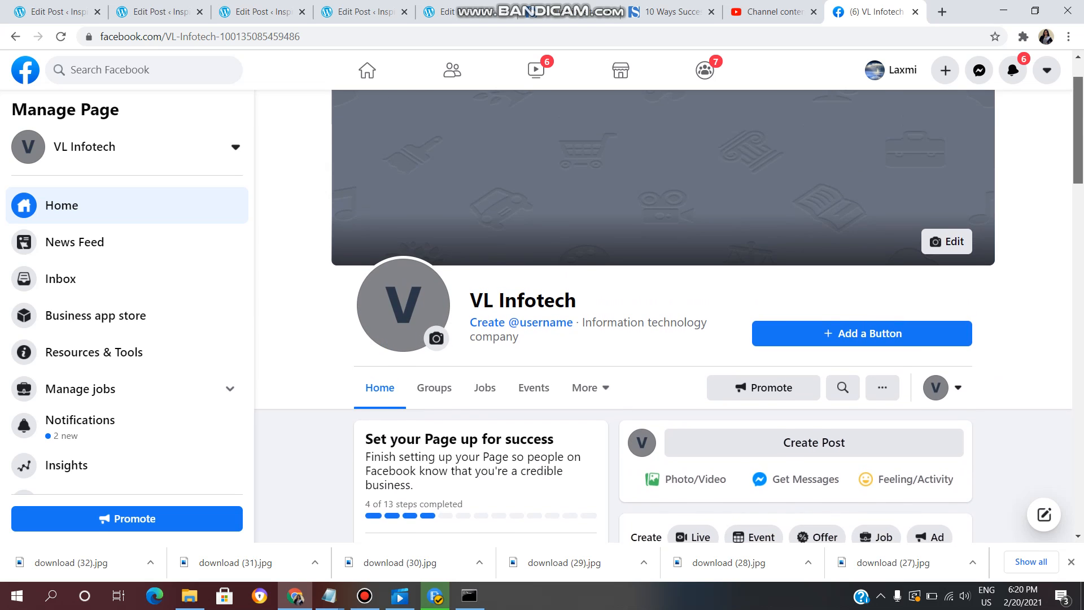
pyautogui.scroll(-3)
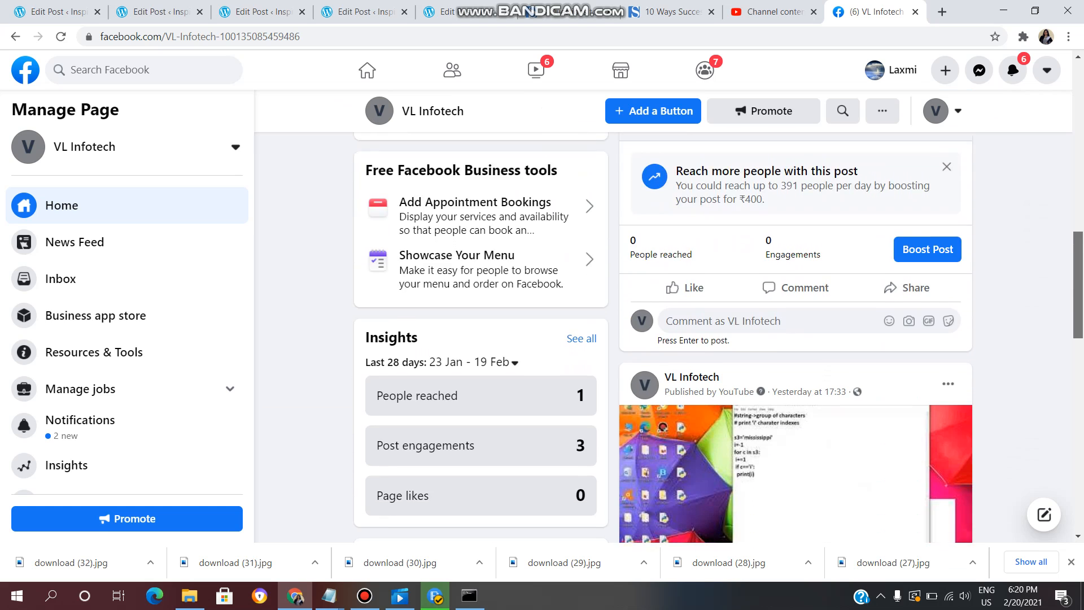
pyautogui.scroll(-3)
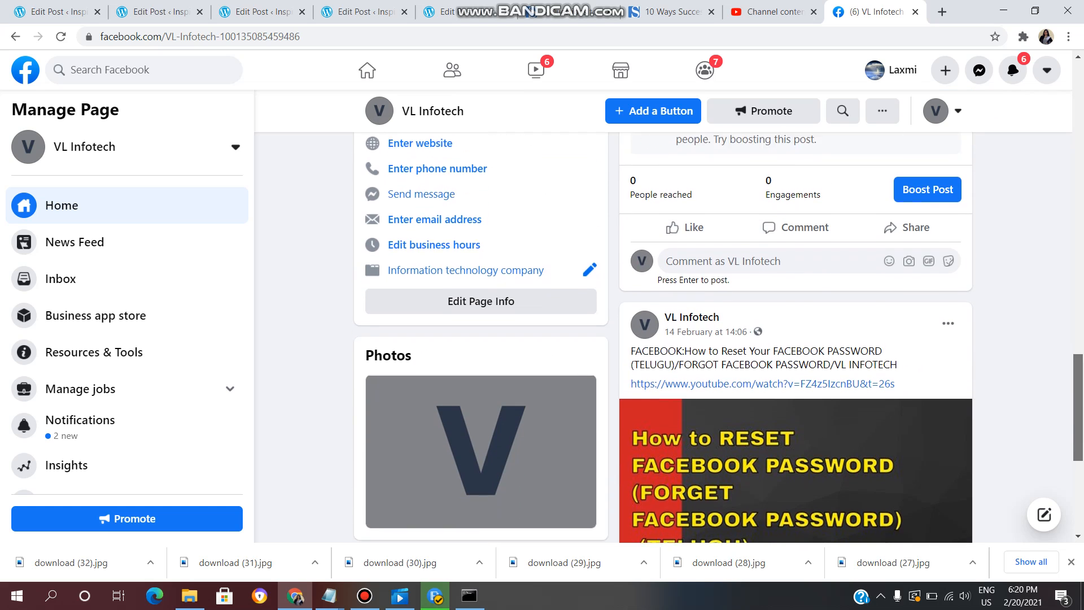
pyautogui.scroll(-3)
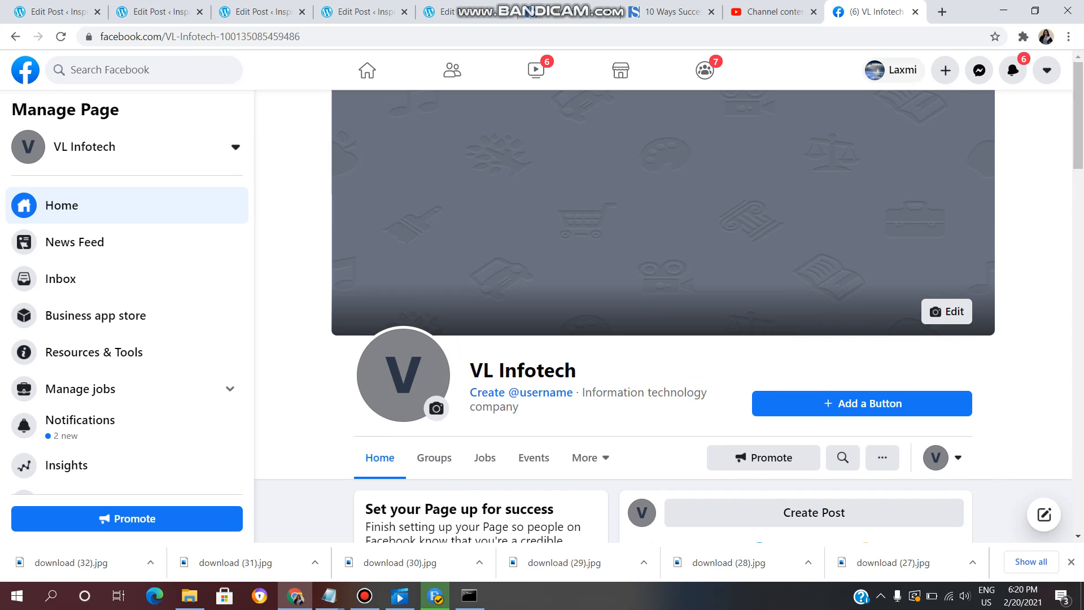
pyautogui.click(774, 11)
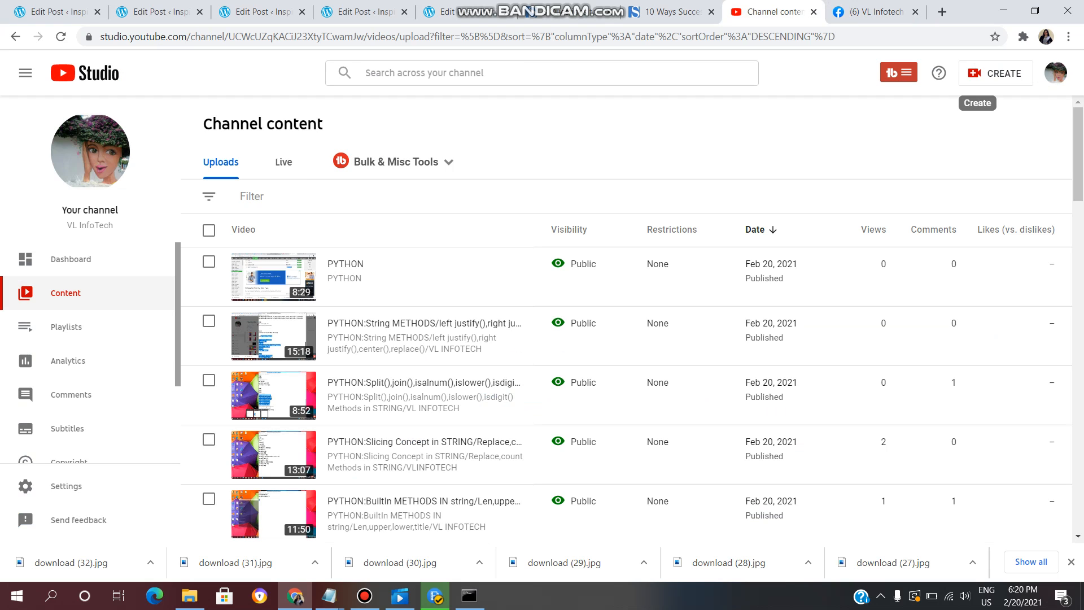